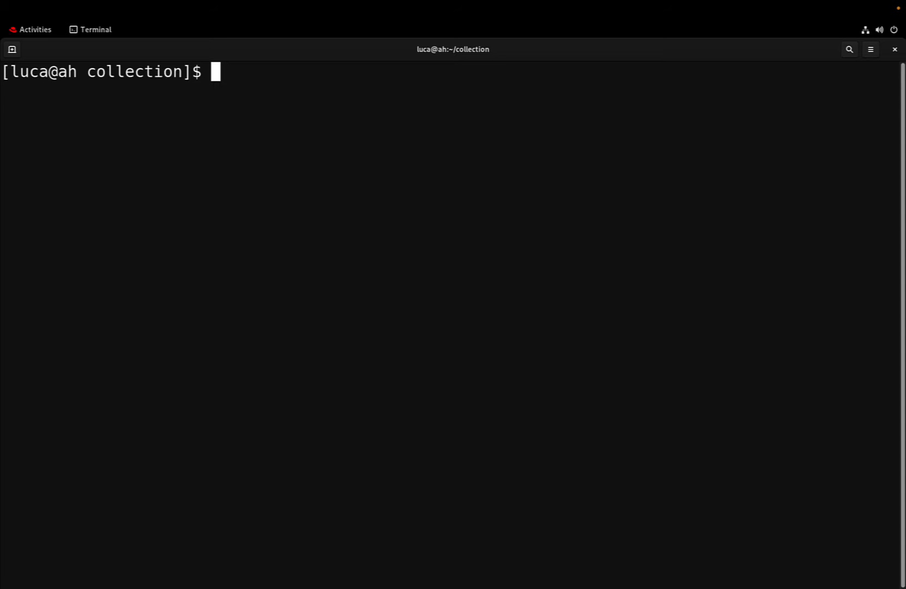
Step: List the folder and remove the old test/ directory with rm -frv
text(ls)
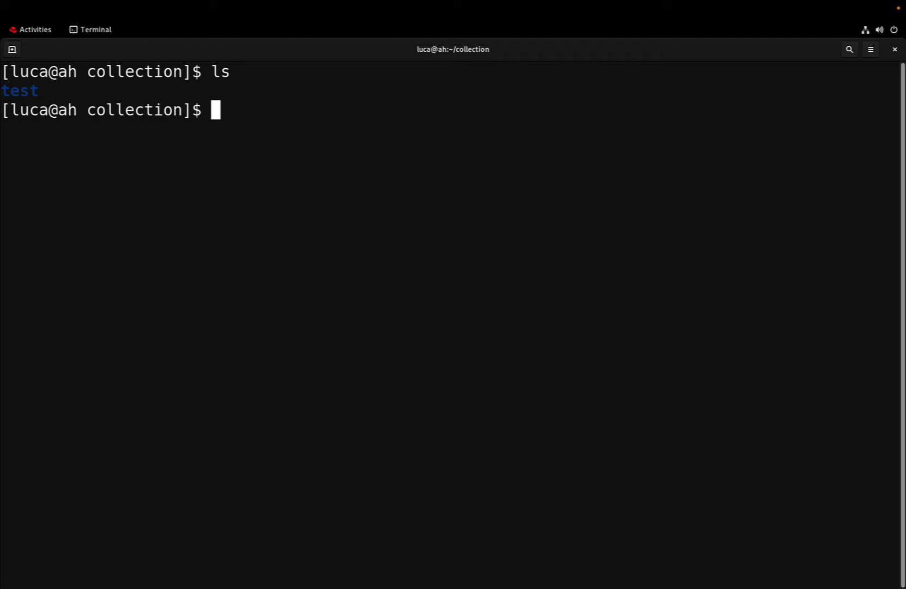
text(rm)
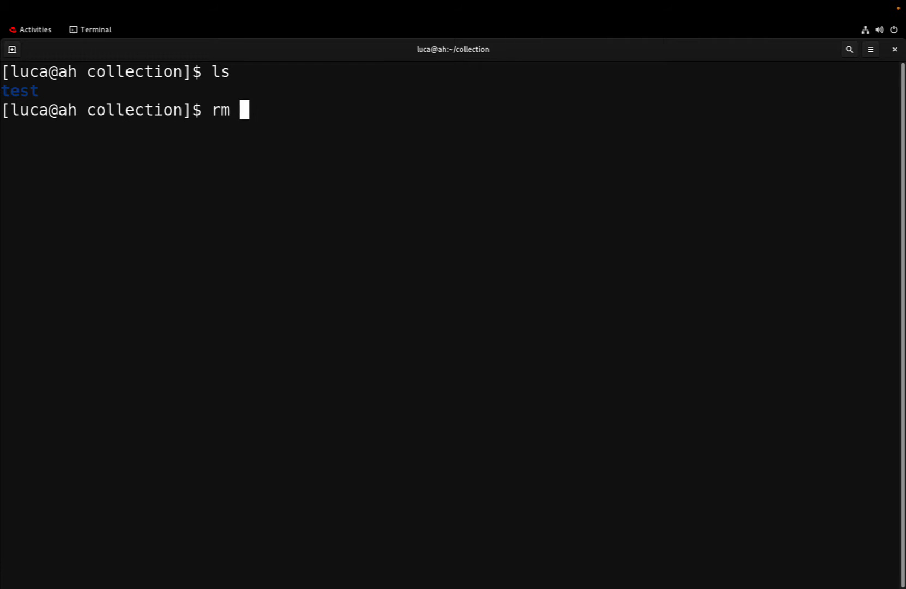
text(-frv)
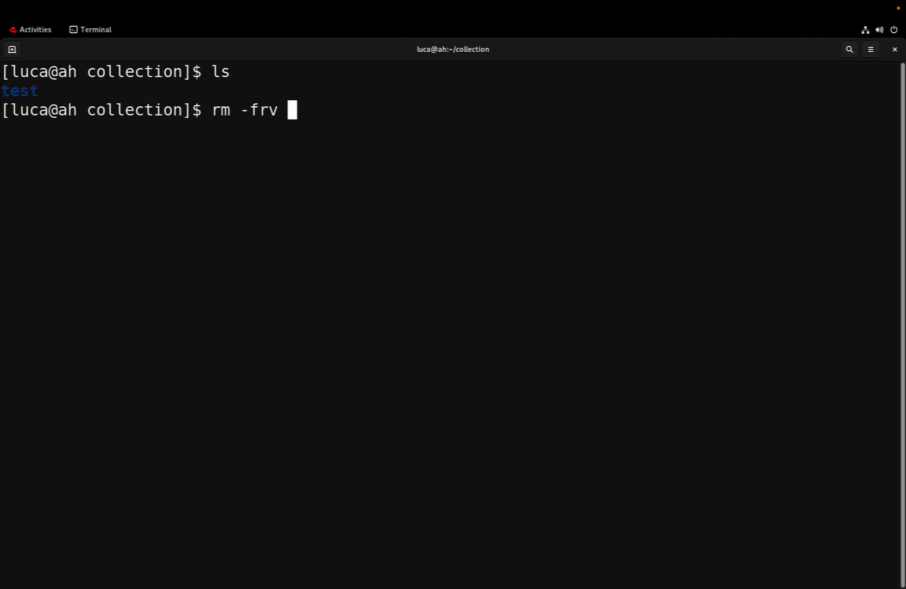
text(test/)
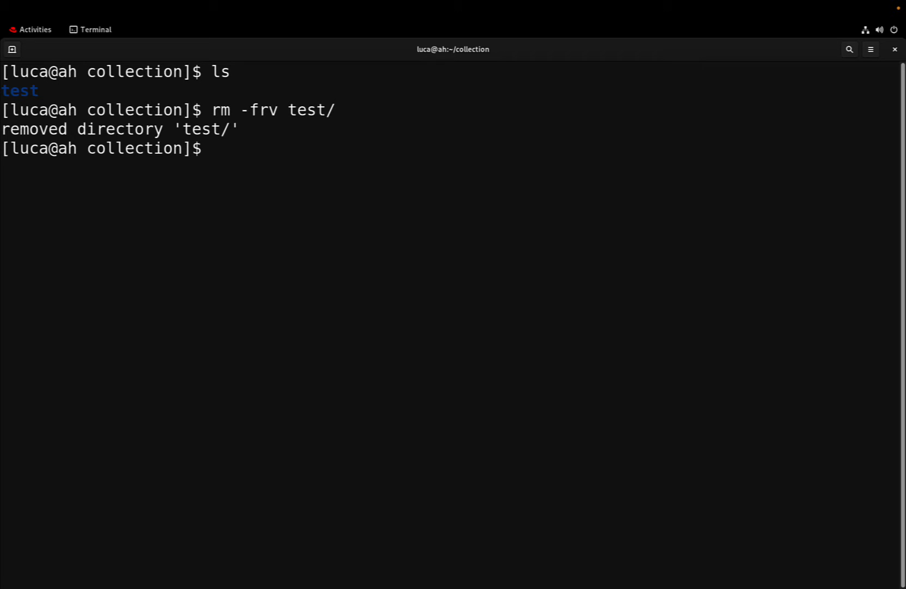
Step: Create a fresh test.test collection skeleton with ansible-galaxy collection init
text(ans)
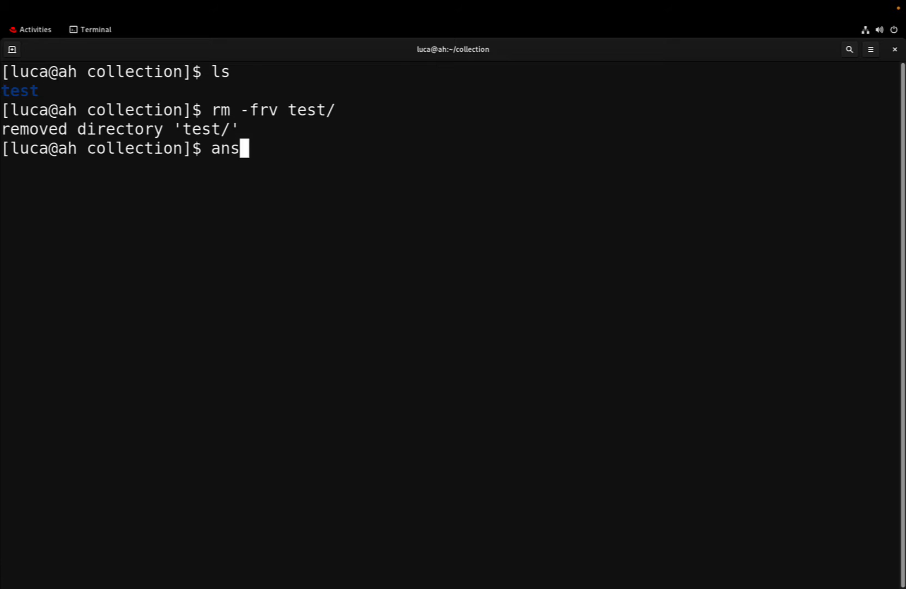
text(ible)
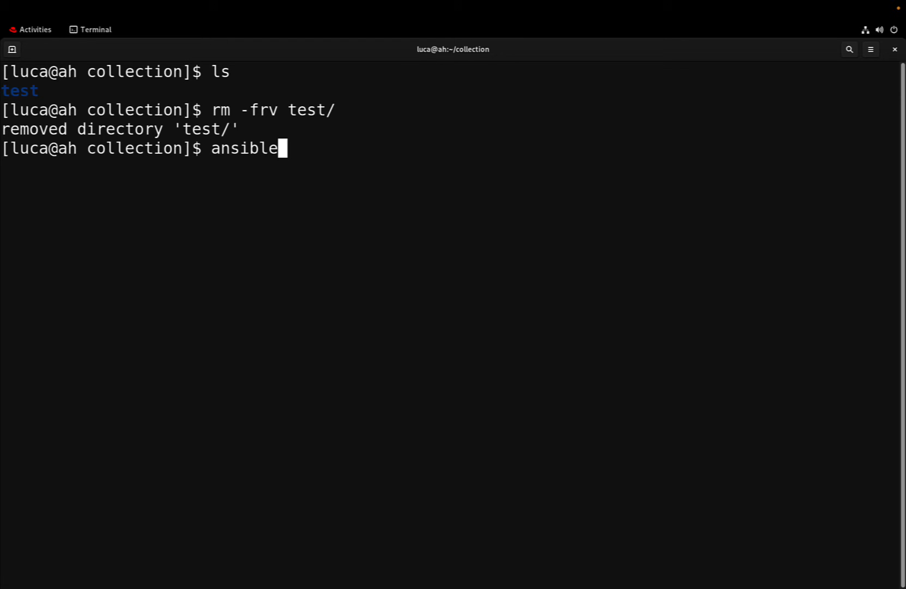
text(-galaxy)
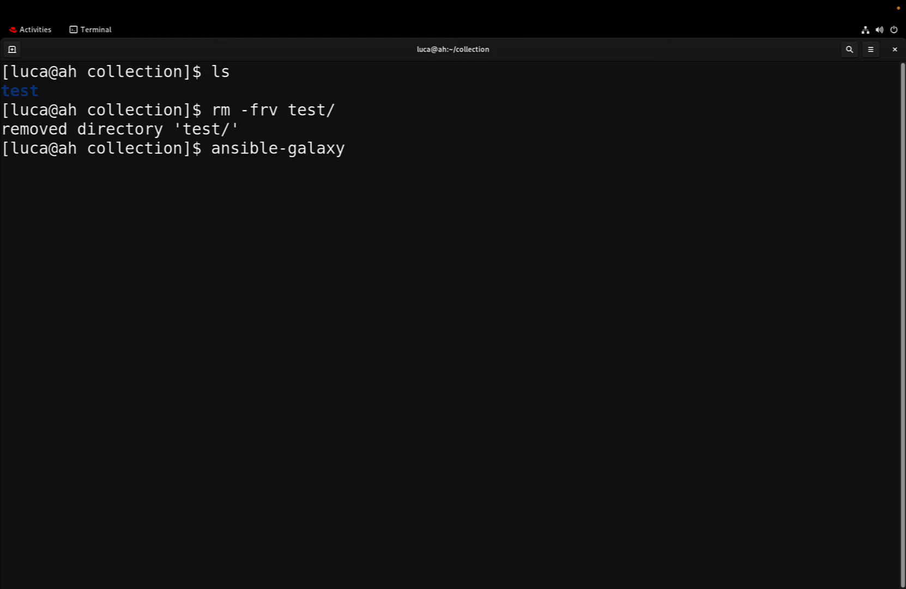
text(" ")
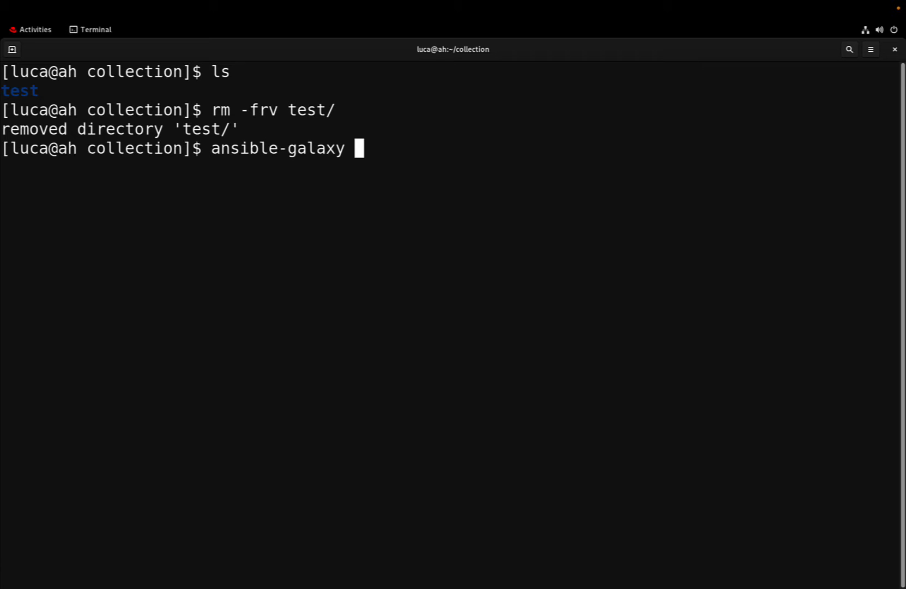
text(coll)
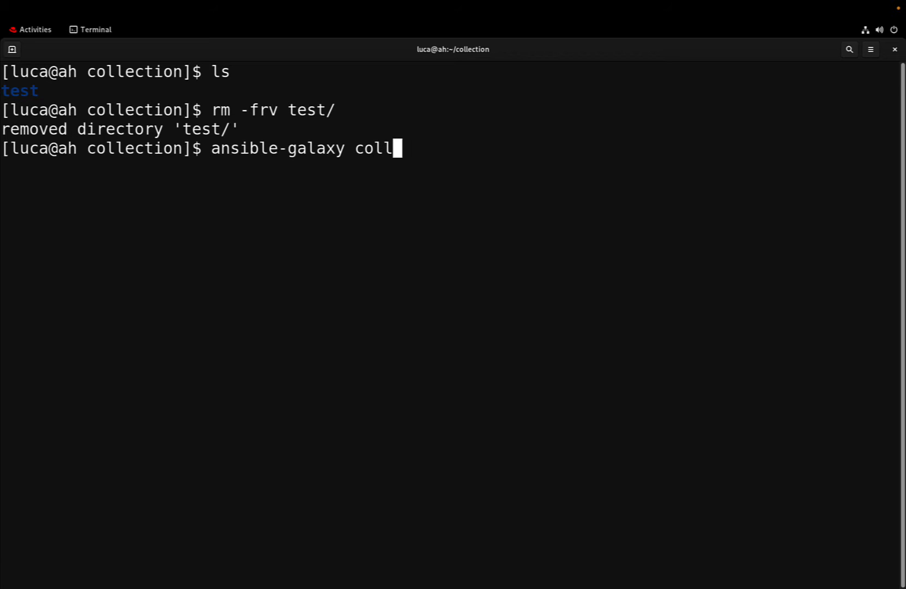
text(e)
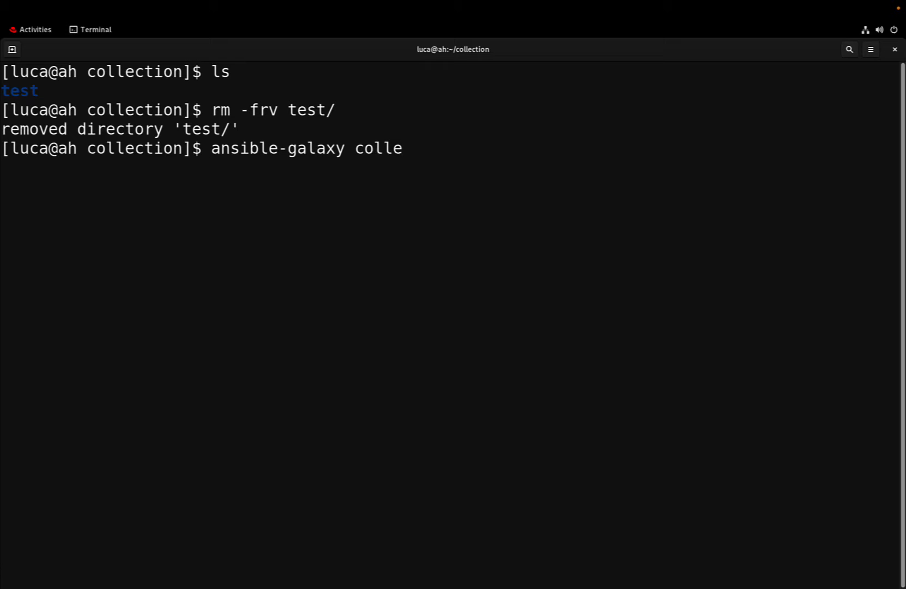
text(ction)
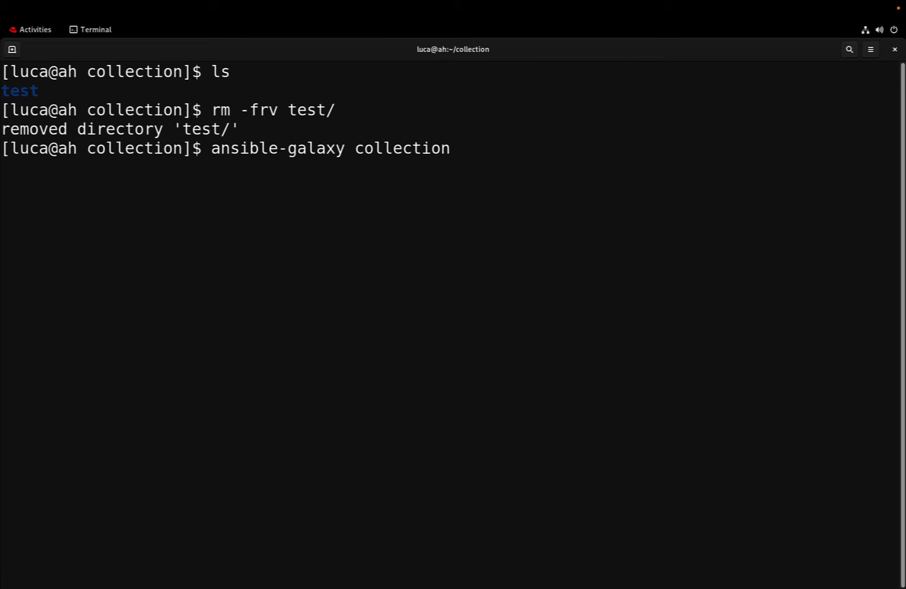
text(init)
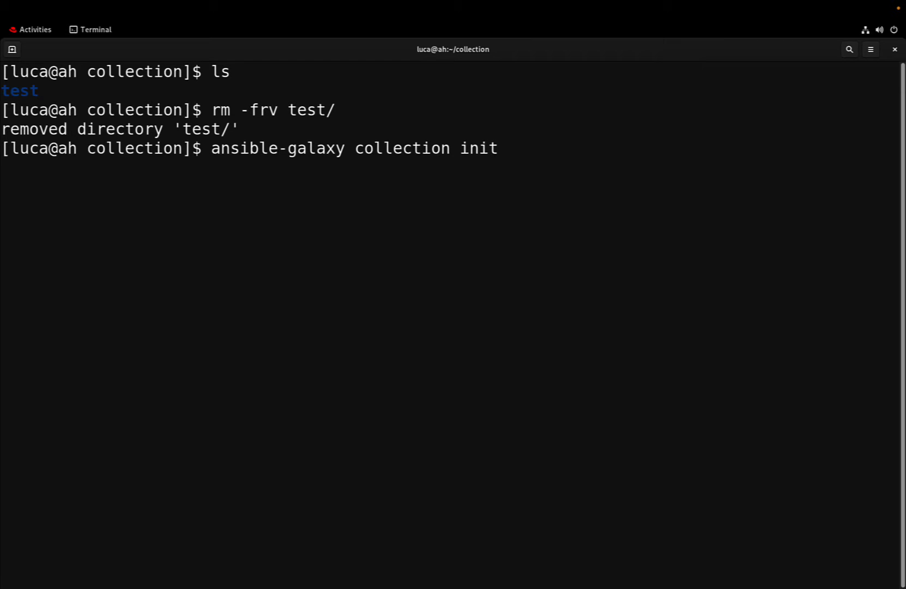
text(test.)
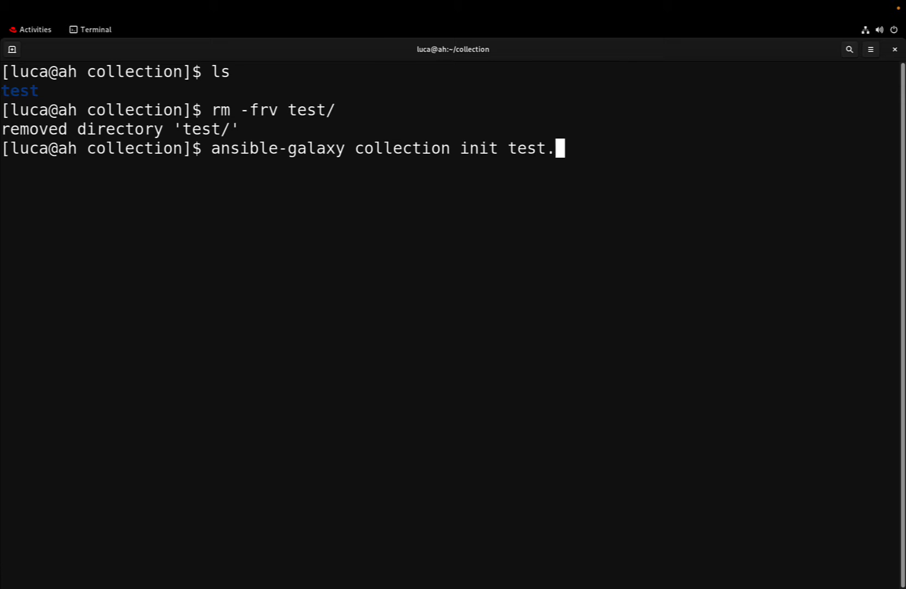
text(test)
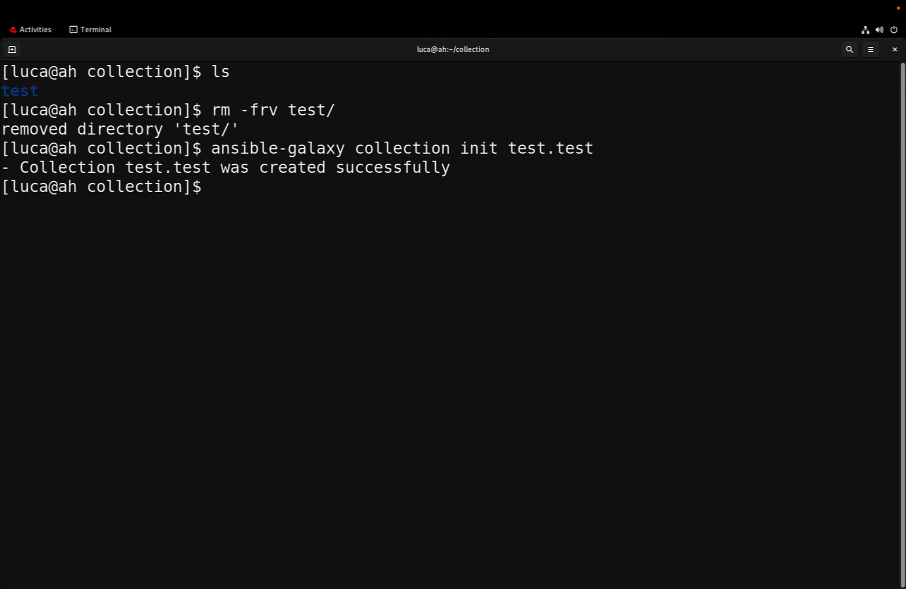
text(tree)
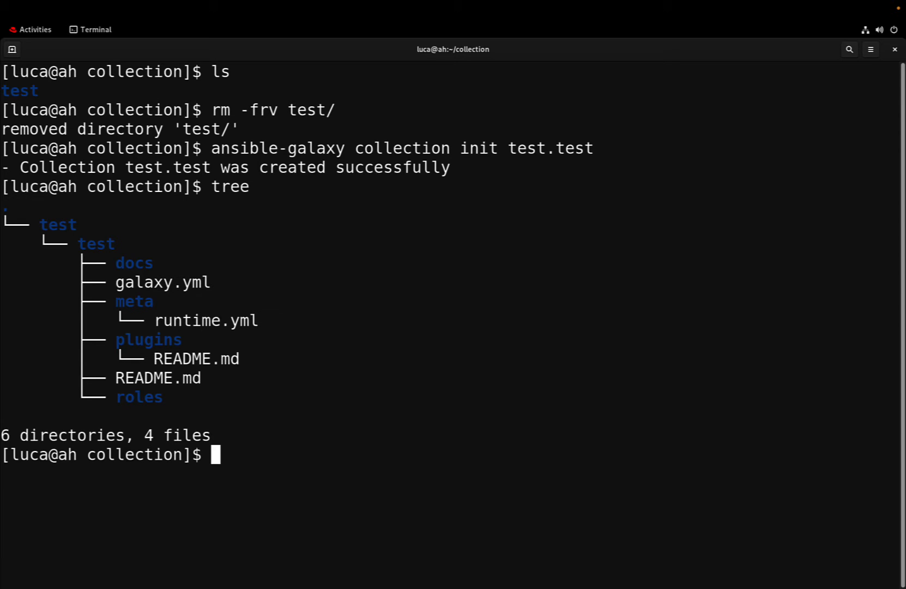
Step: Start a vim command to open a file under test/test/
text(vim test/test/)
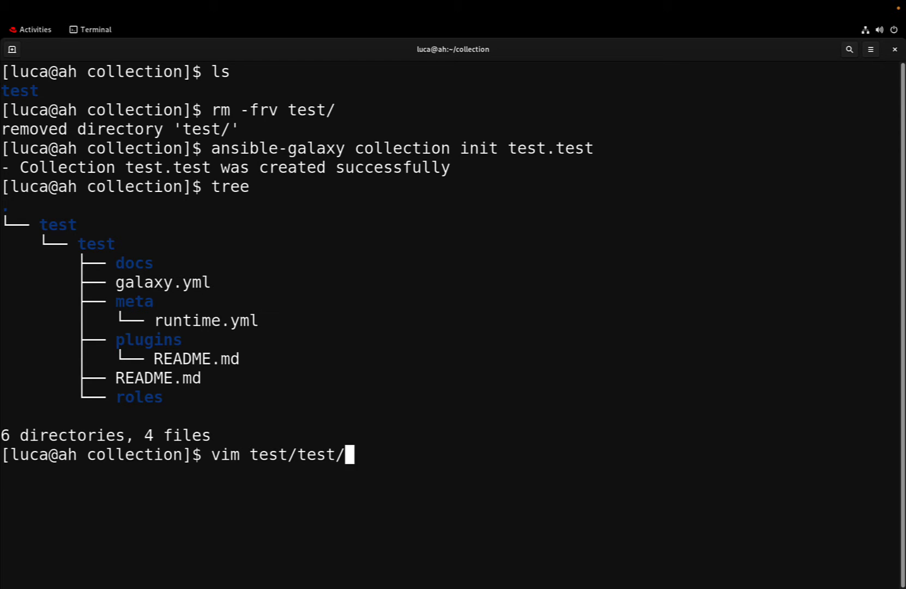
text(galaxy.yml)
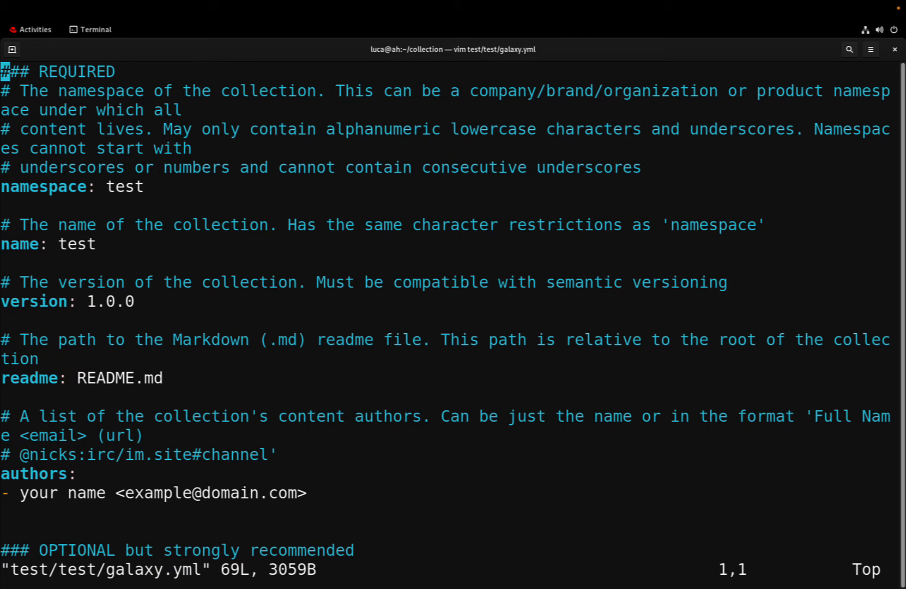
key(j)
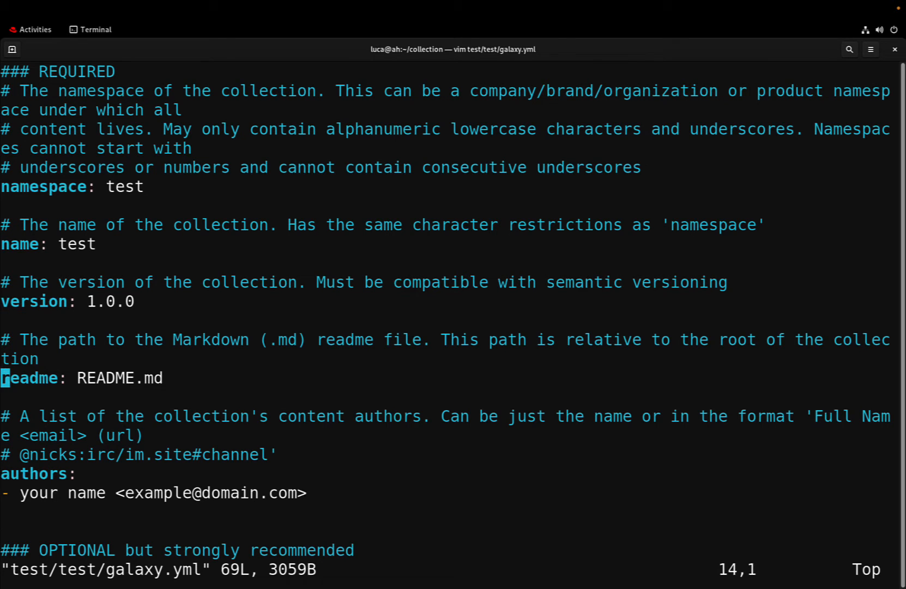
scroll(down, 3)
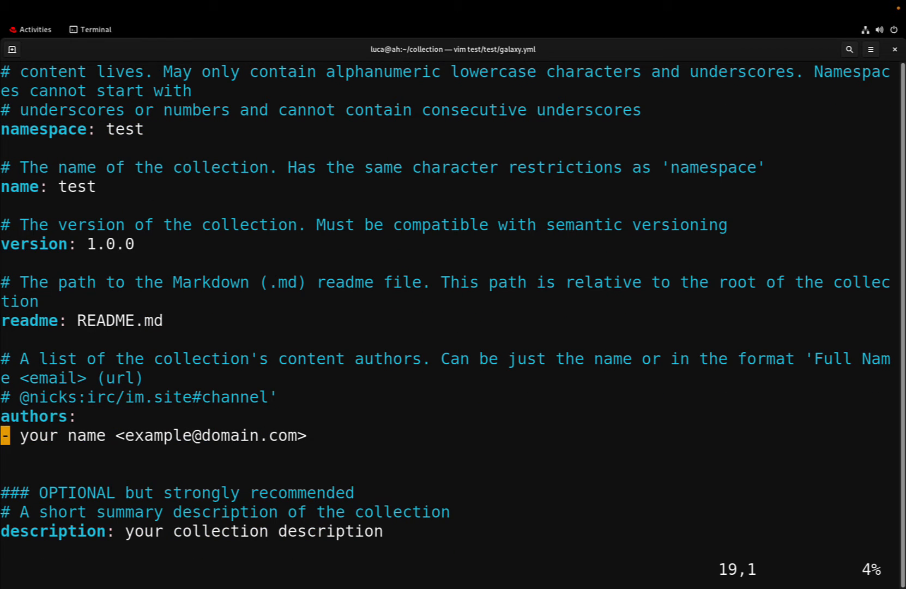
scroll(down, 3)
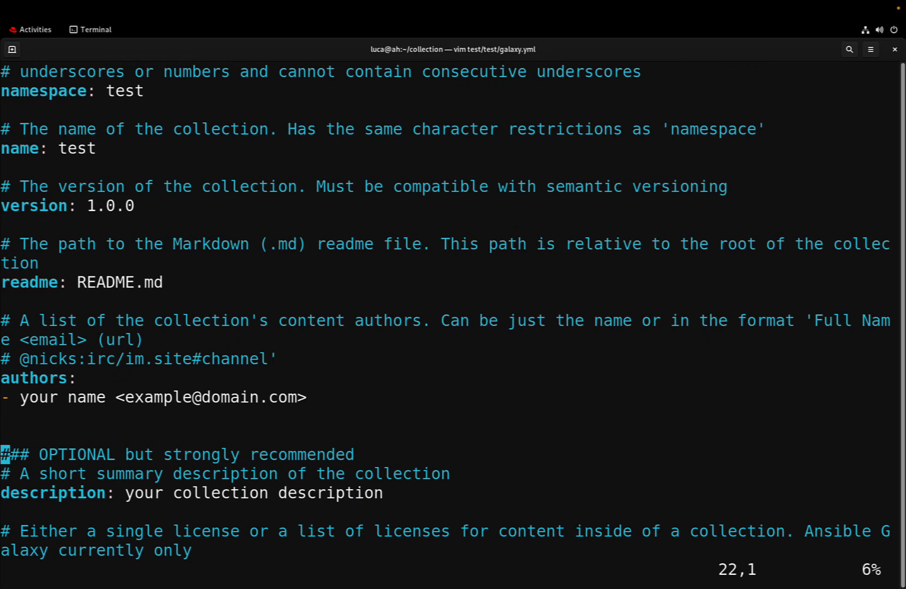
scroll(down, 3)
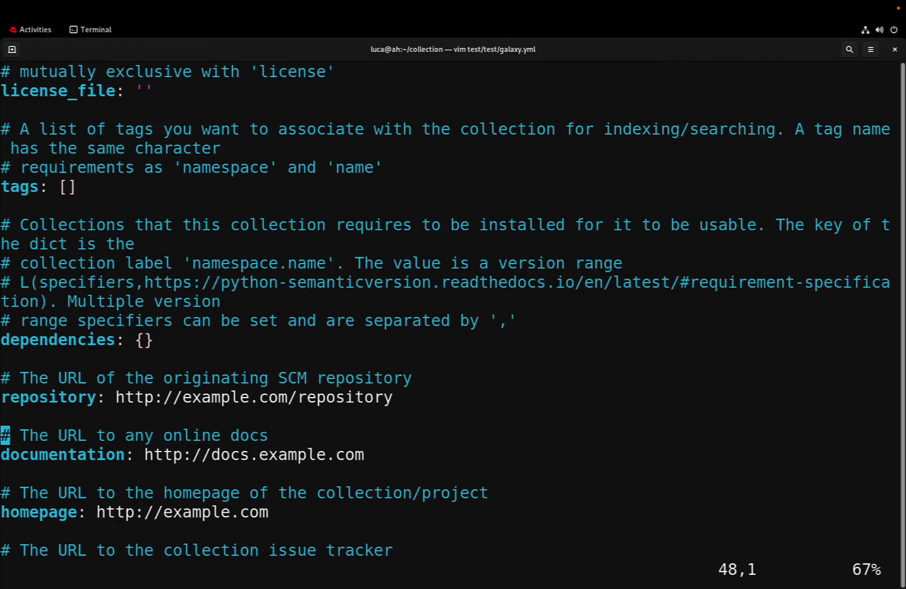
scroll(down, 3)
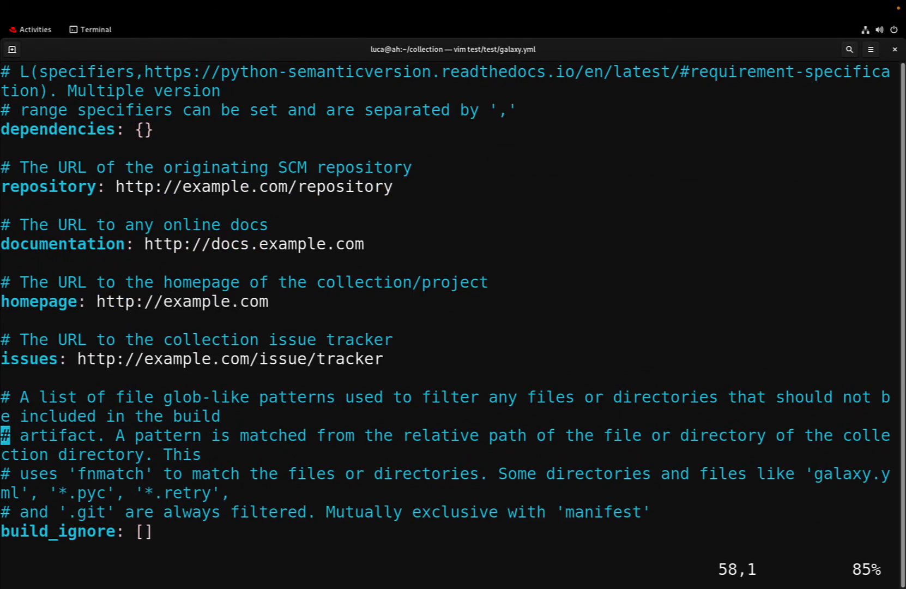
scroll(down, 3)
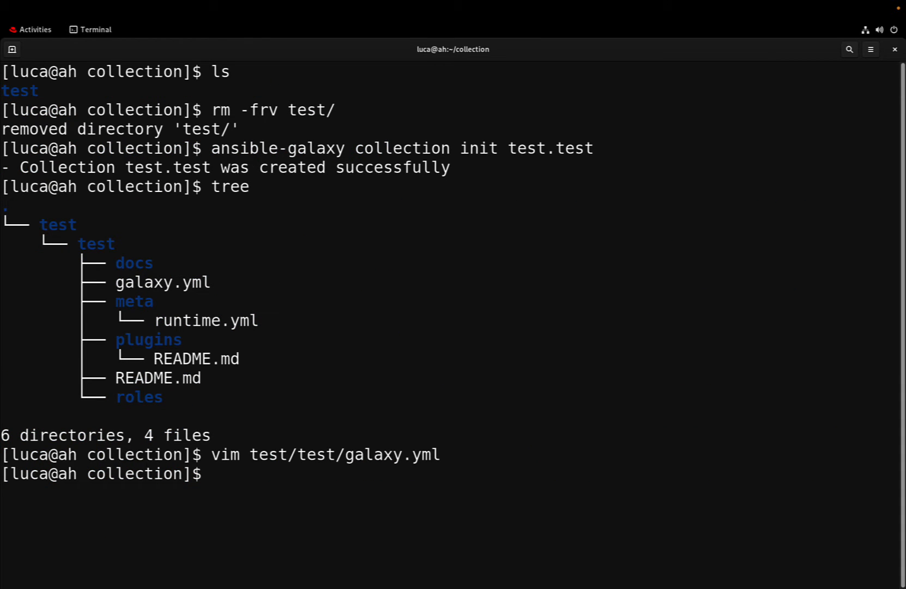
Step: Review meta/runtime.yml in vim, moving down through the plugin routing comments
text(vim me)
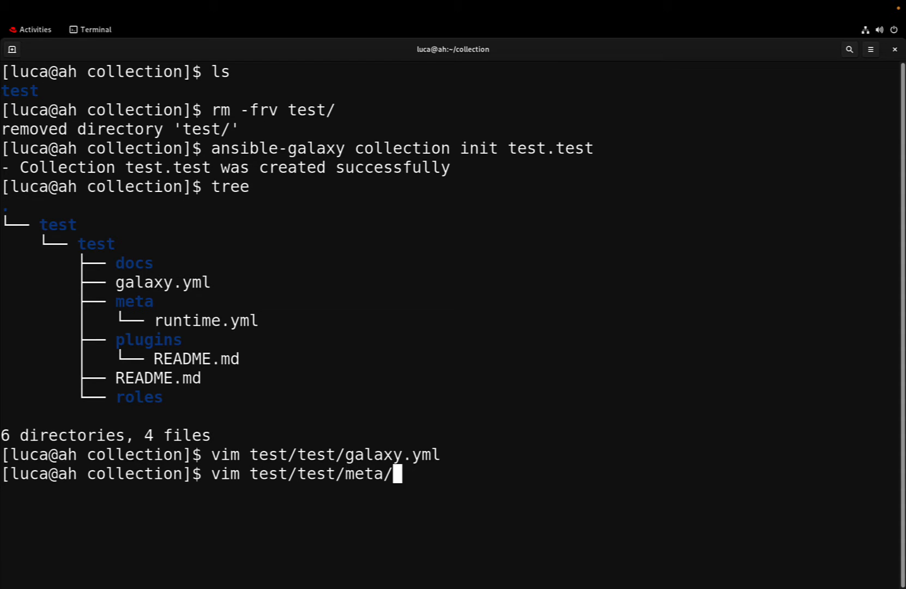
text(runtime.yml)
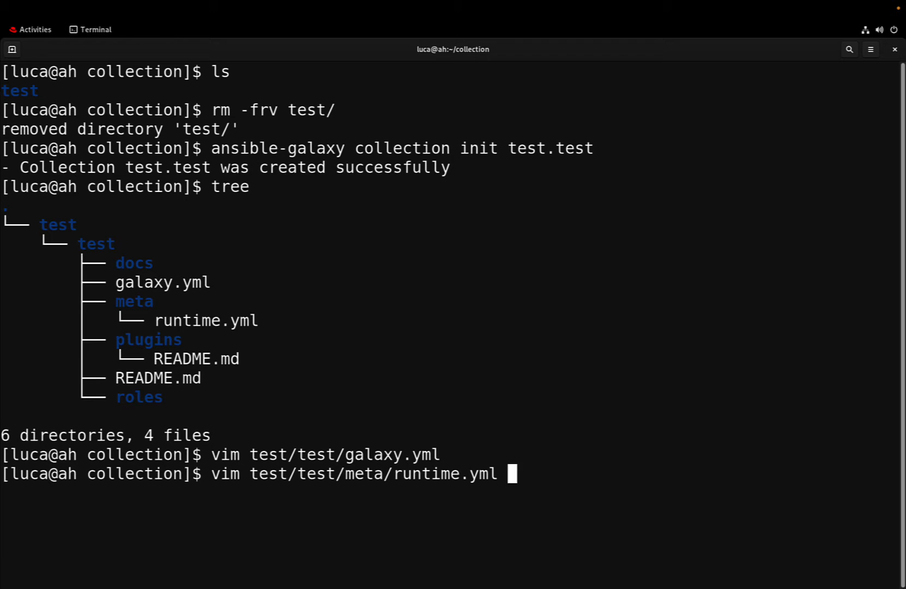
key(Return)
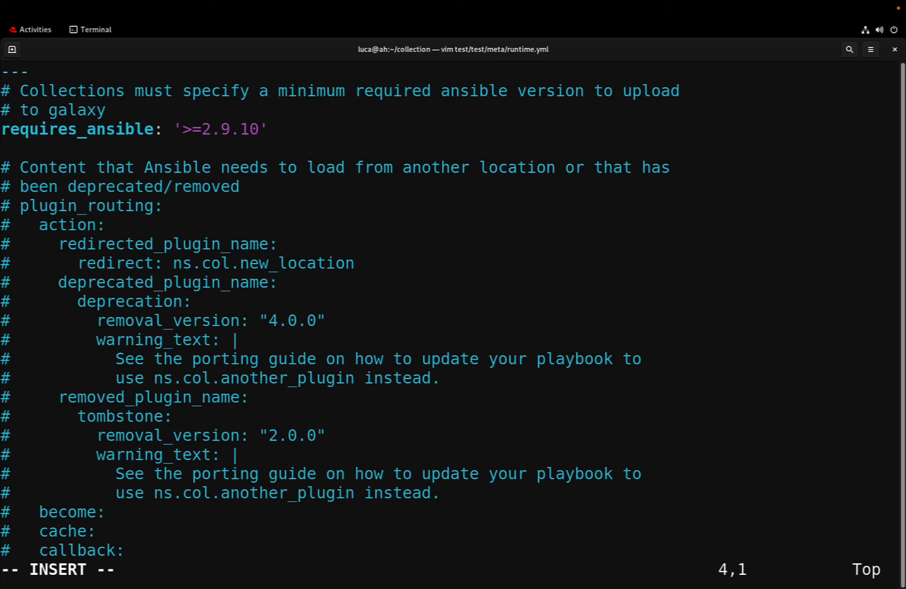
key(Down)
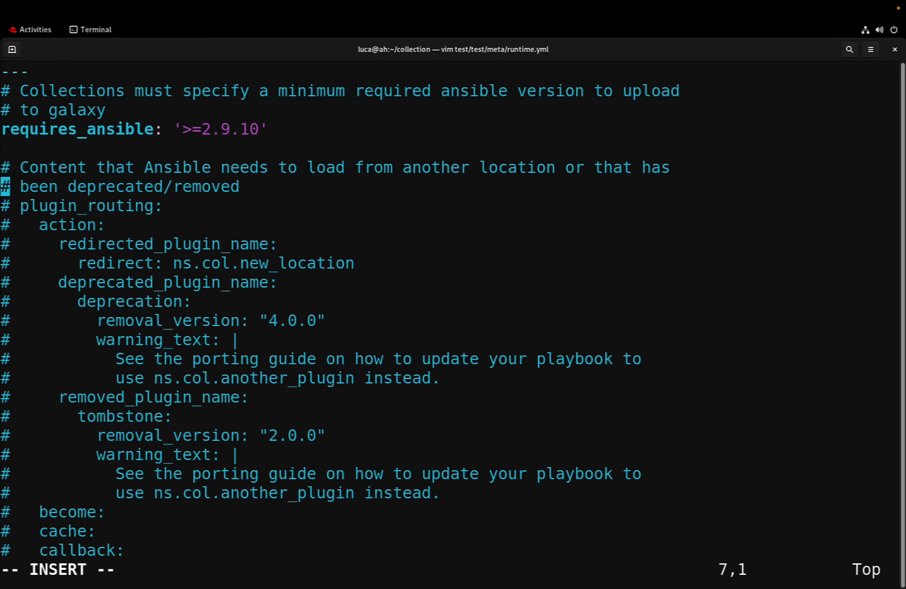
key(Down)
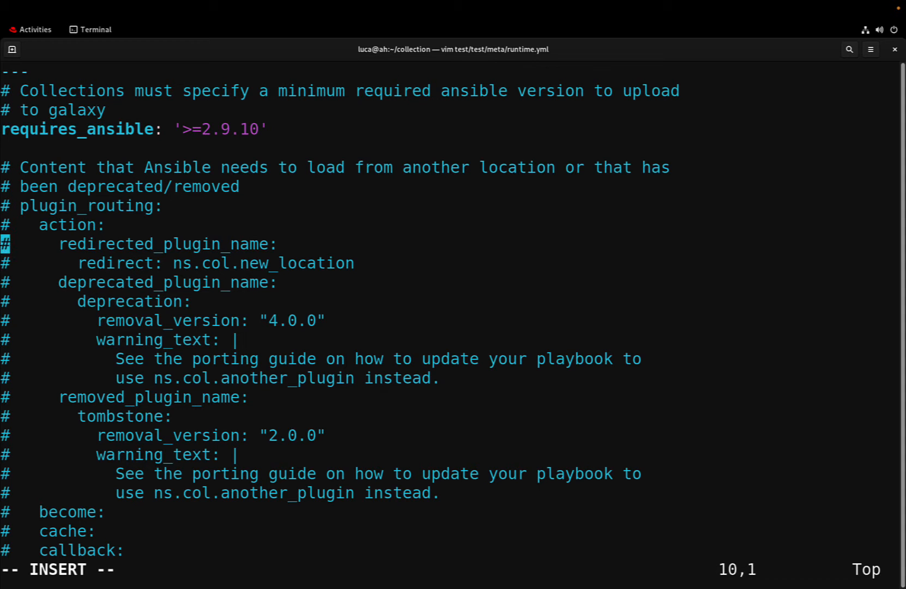
scroll(down, 3)
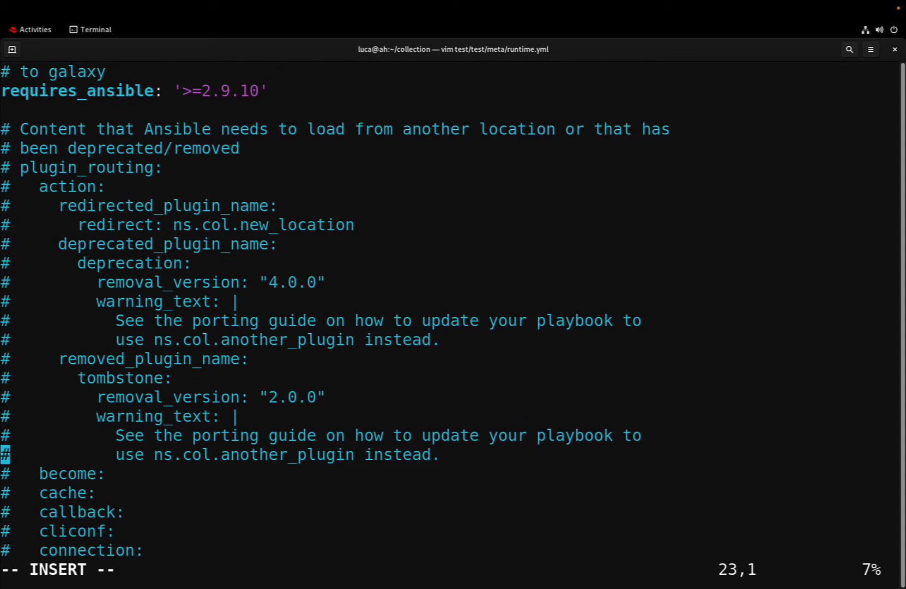
scroll(down, 3)
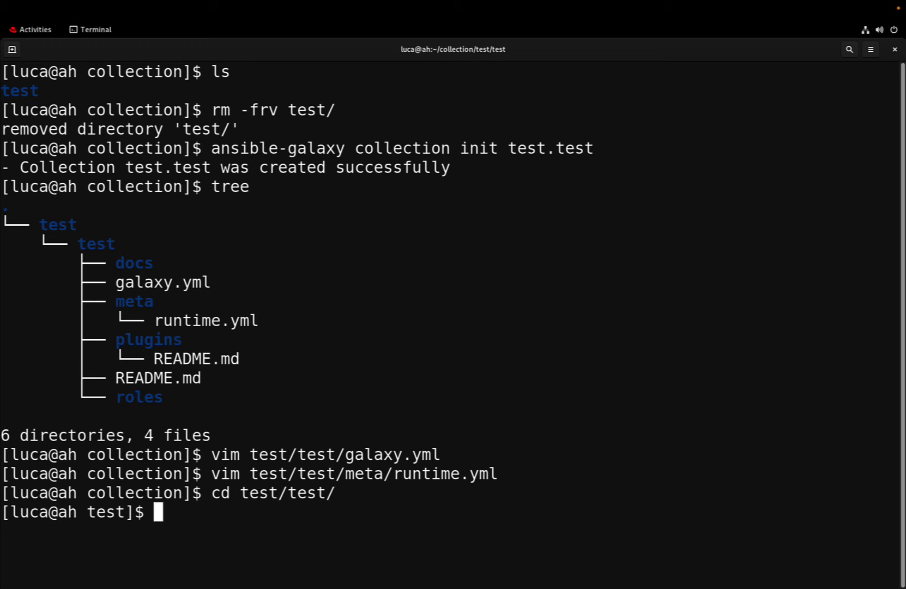
Step: List the directory and build the collection into test-test-1.0.0.tar.gz with ansible-galaxy collection build
text(ls -al)
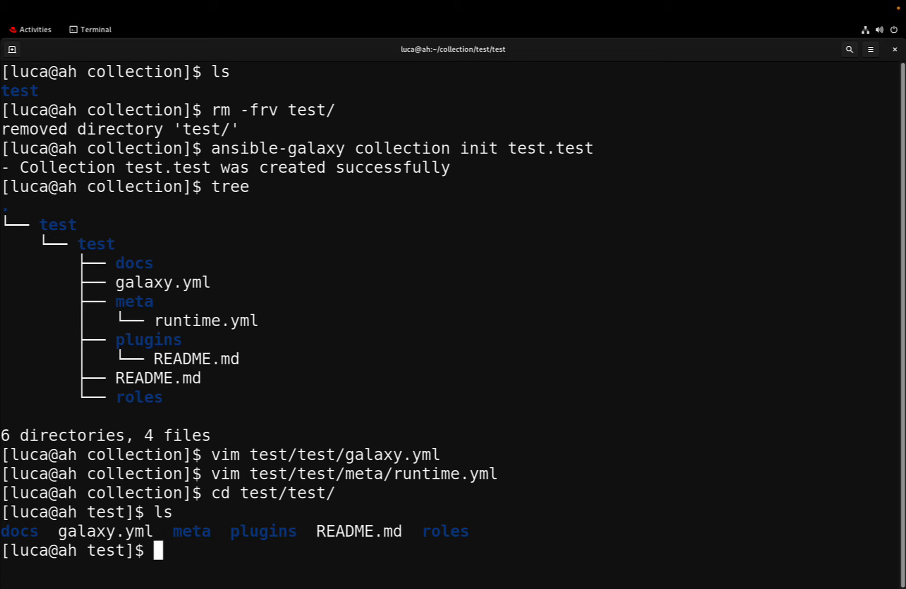
text(ansible-)
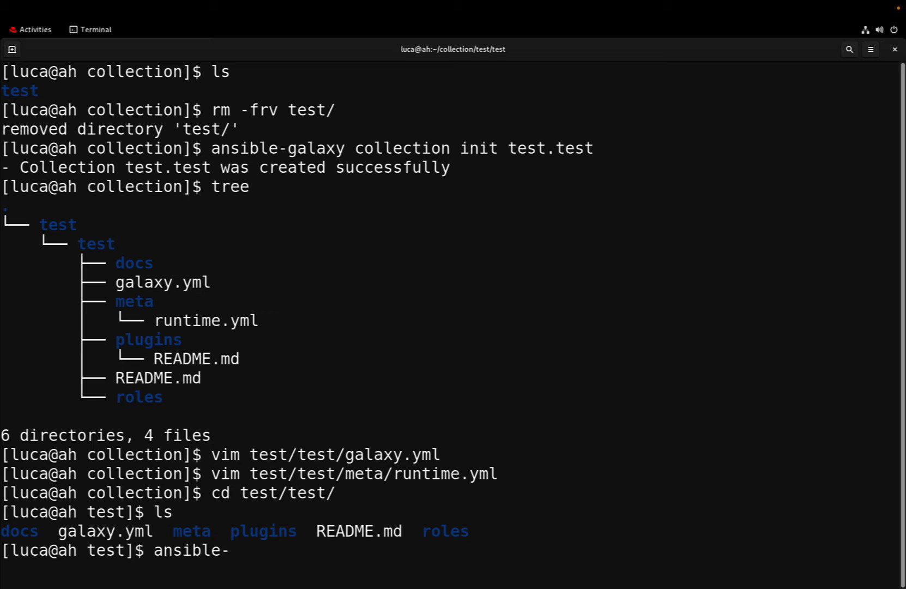
text(galaxy co)
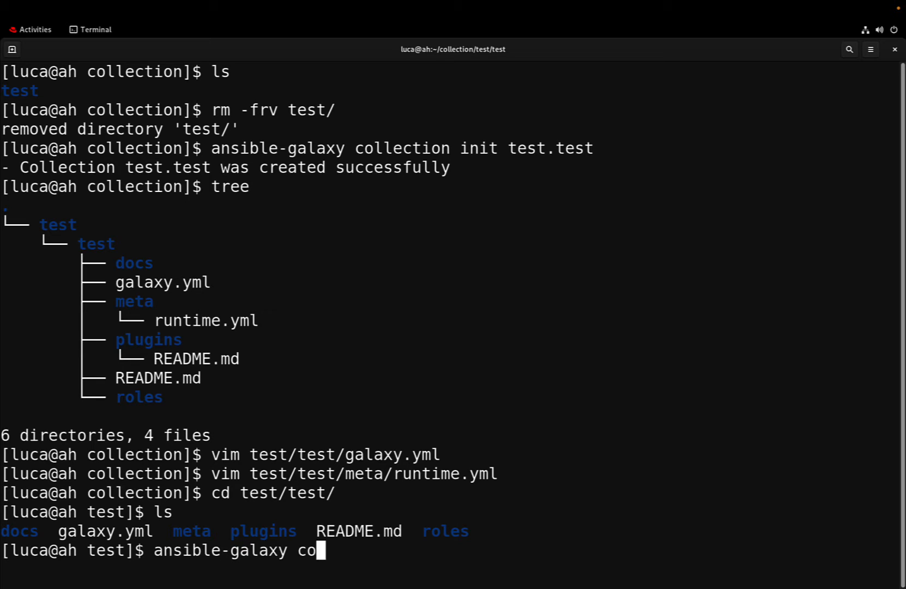
text(llection)
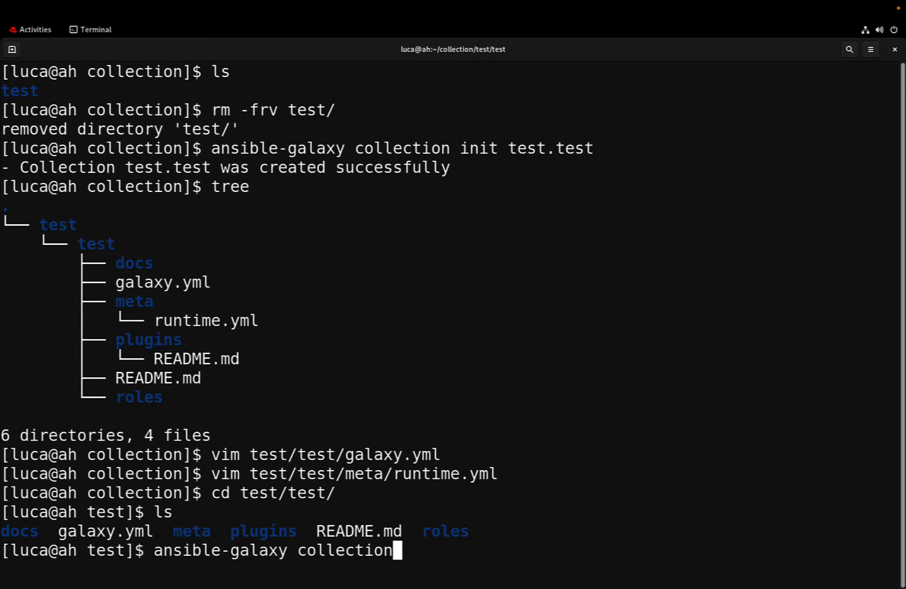
text(build)
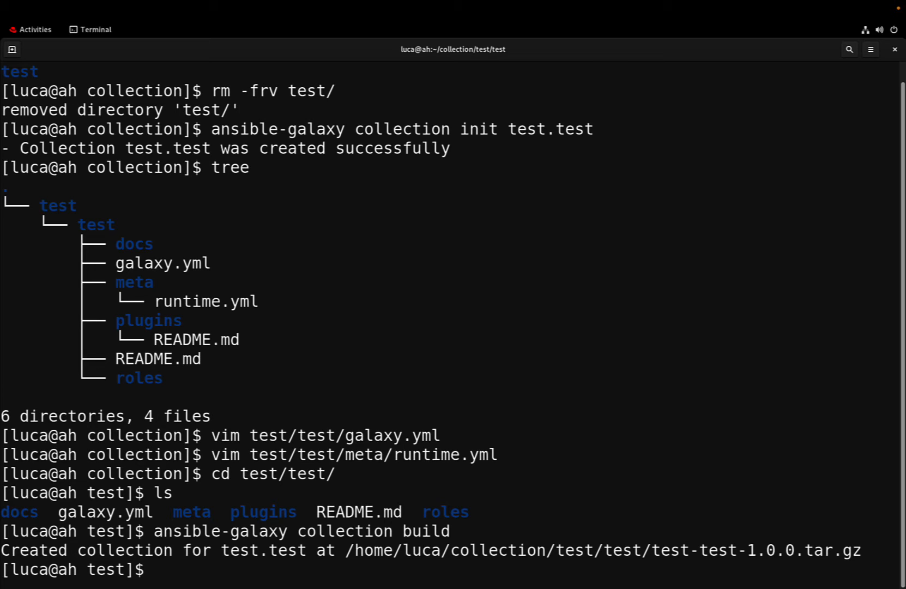
text(less)
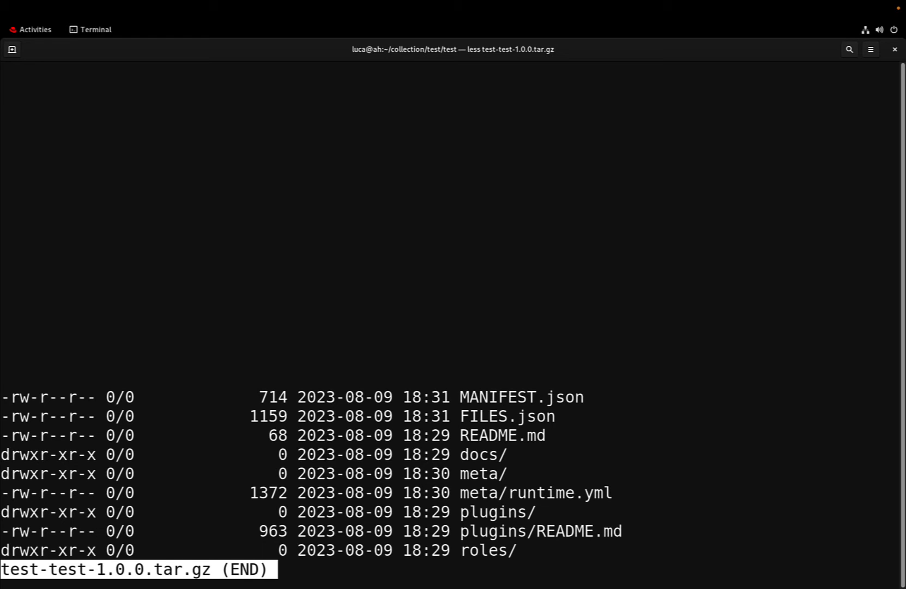
Step: Quit the less listing of the test-test-1.0.0.tar.gz archive contents
key(q)
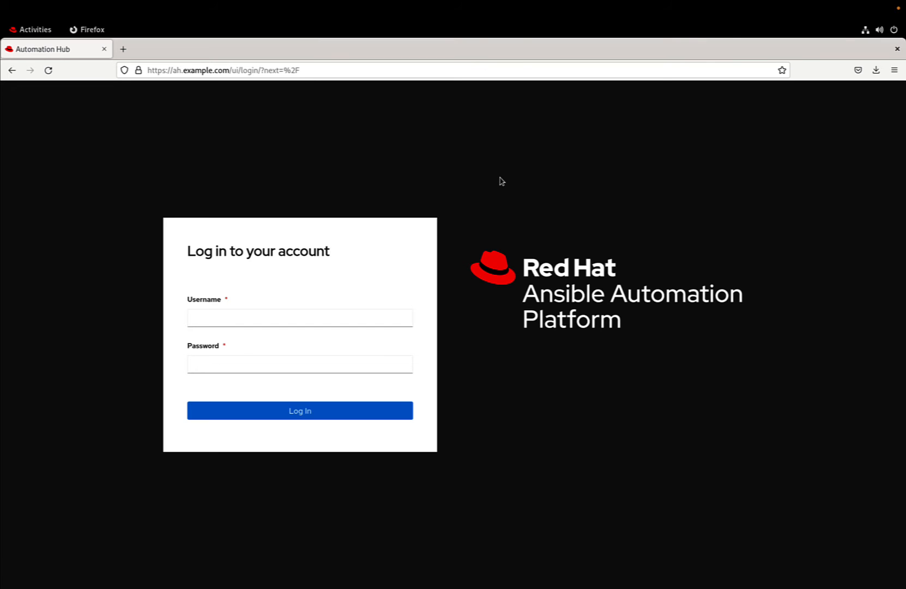
Step: Log in to Automation Hub as admin, decline saving the password, and expand Collections
click(299, 317)
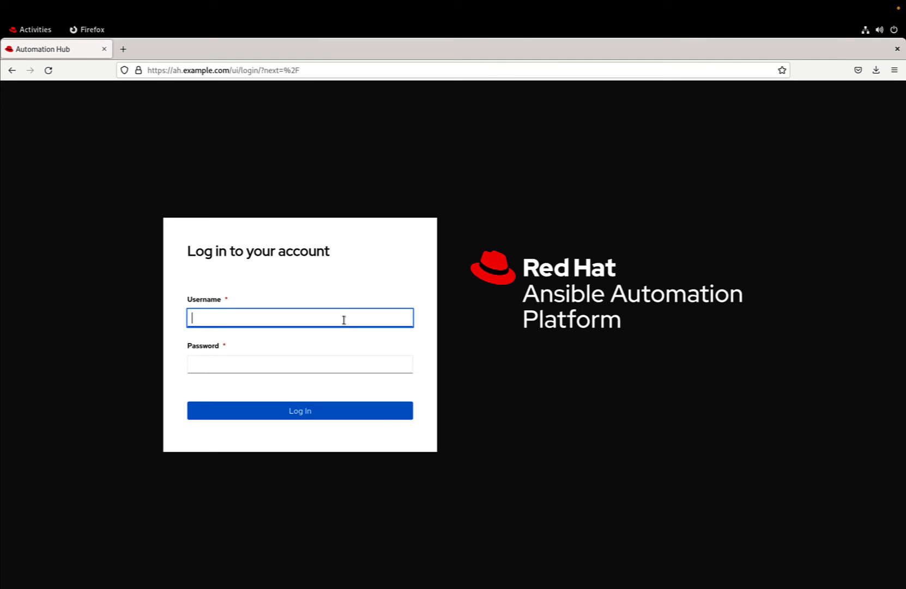
text(a)
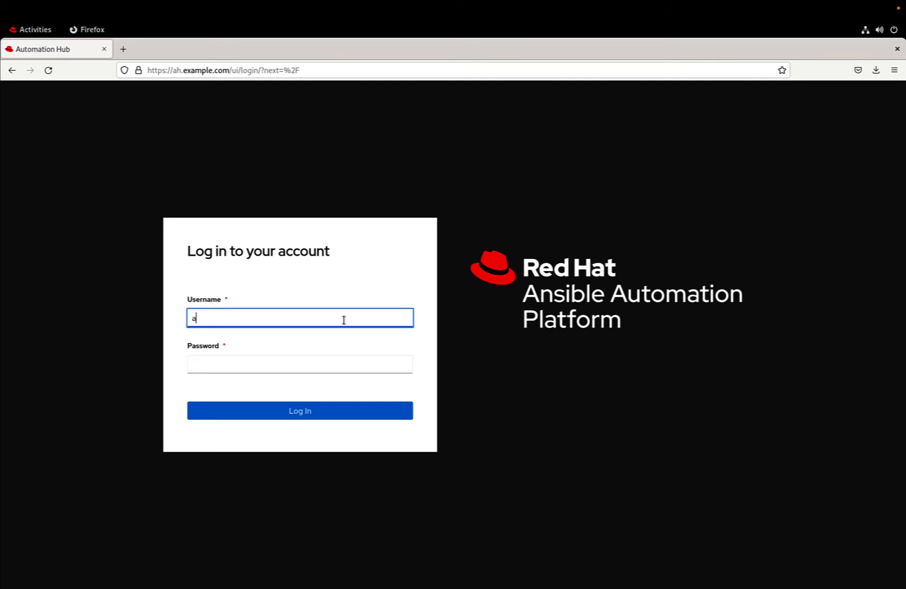
text(dmin)
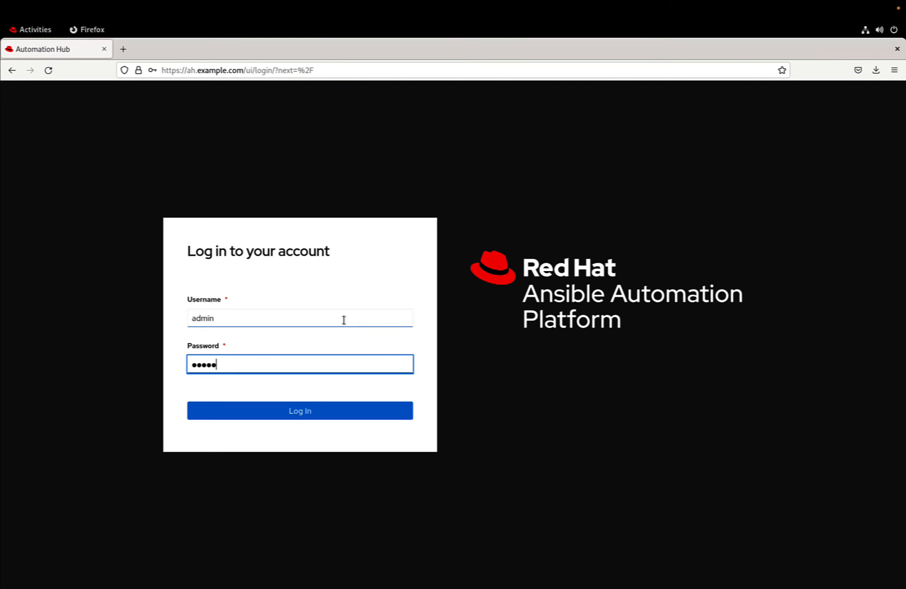
click(300, 411)
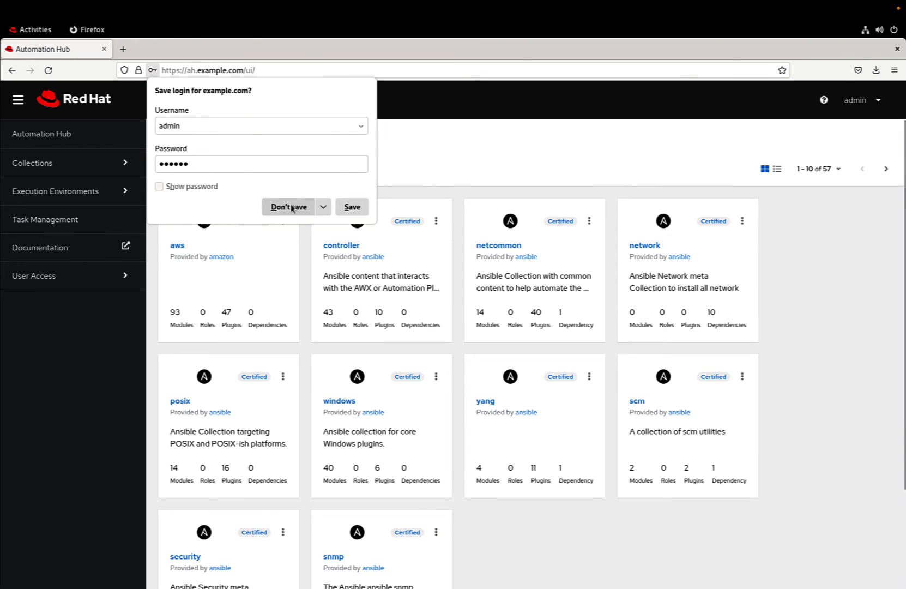
click(288, 207)
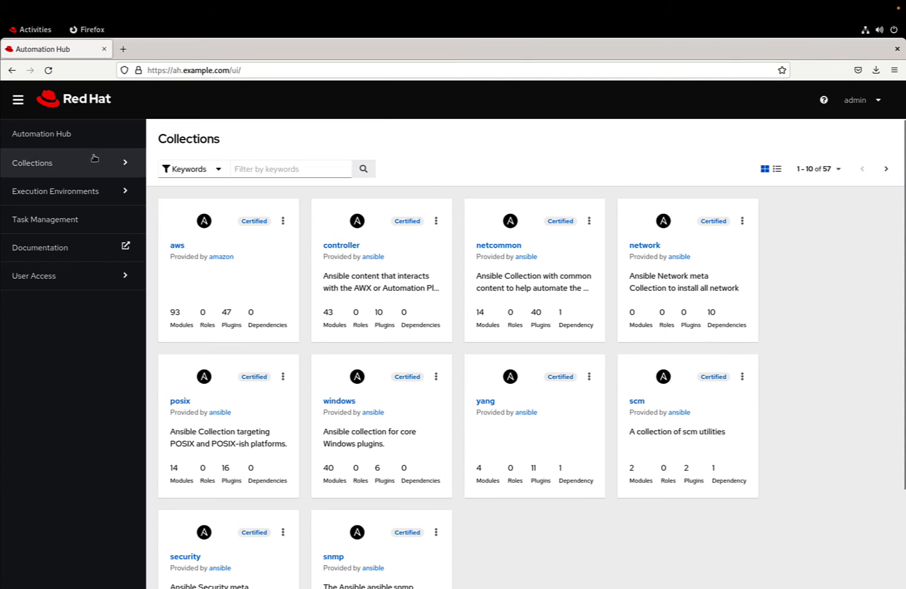
click(33, 163)
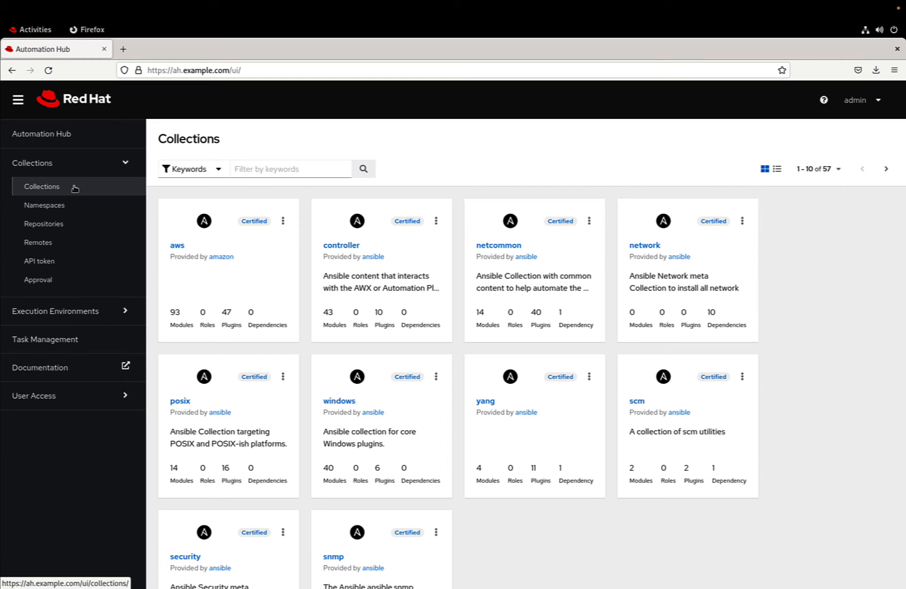
click(42, 186)
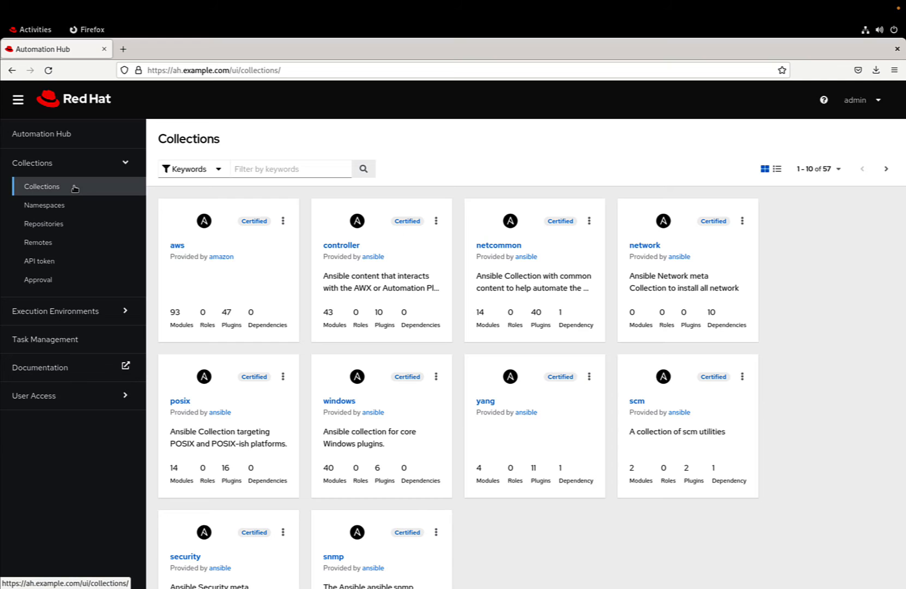
mouse_move(44, 205)
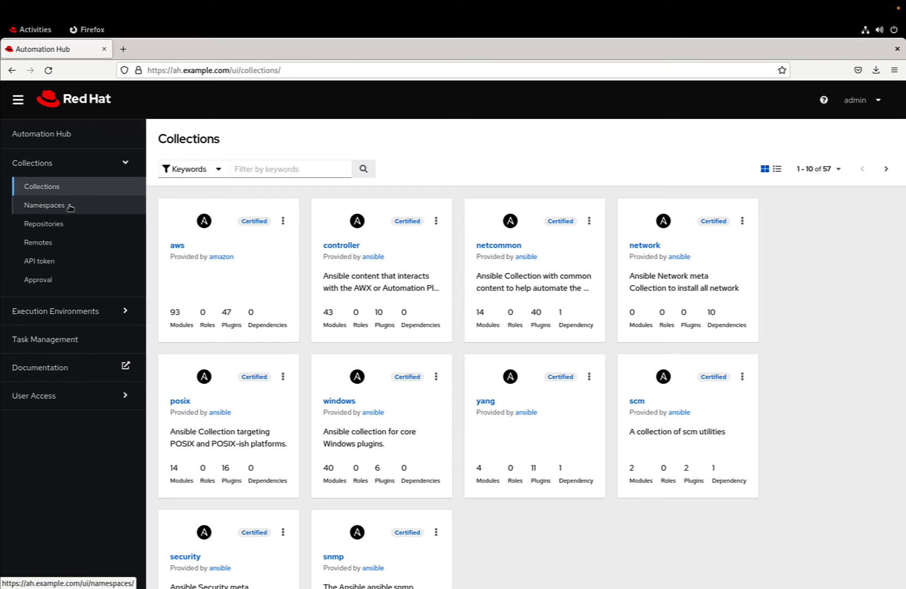
Step: Create a new namespace named test from the Namespaces page
click(44, 205)
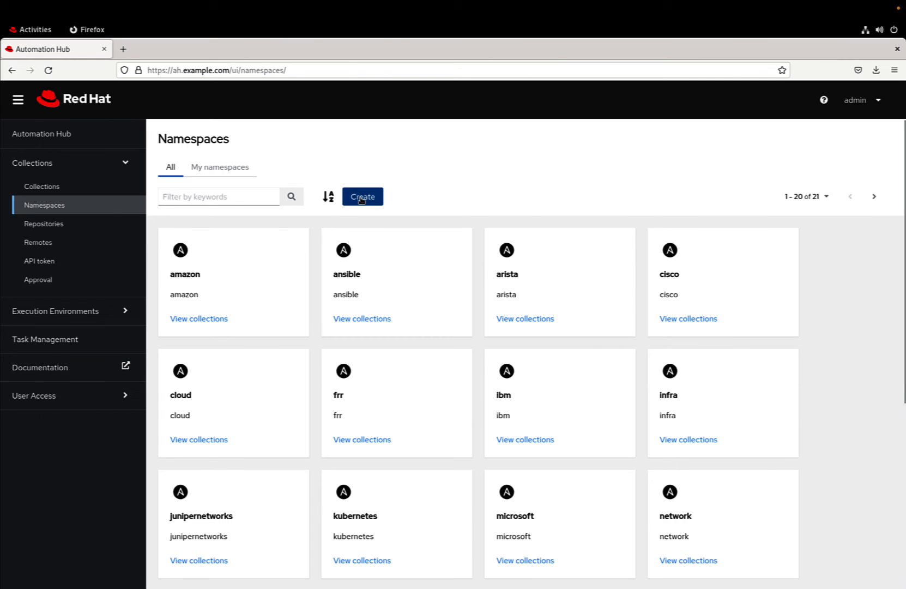
click(361, 196)
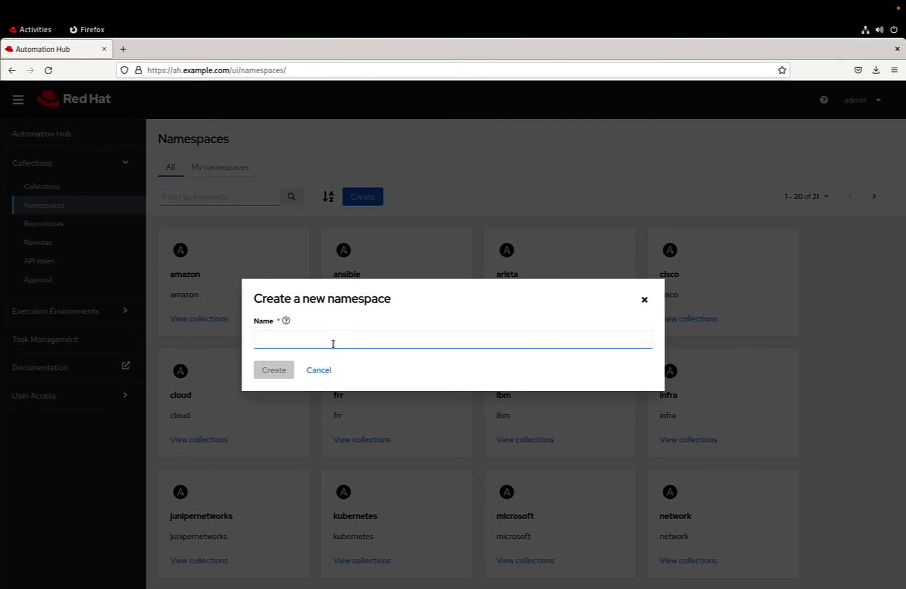
text(test)
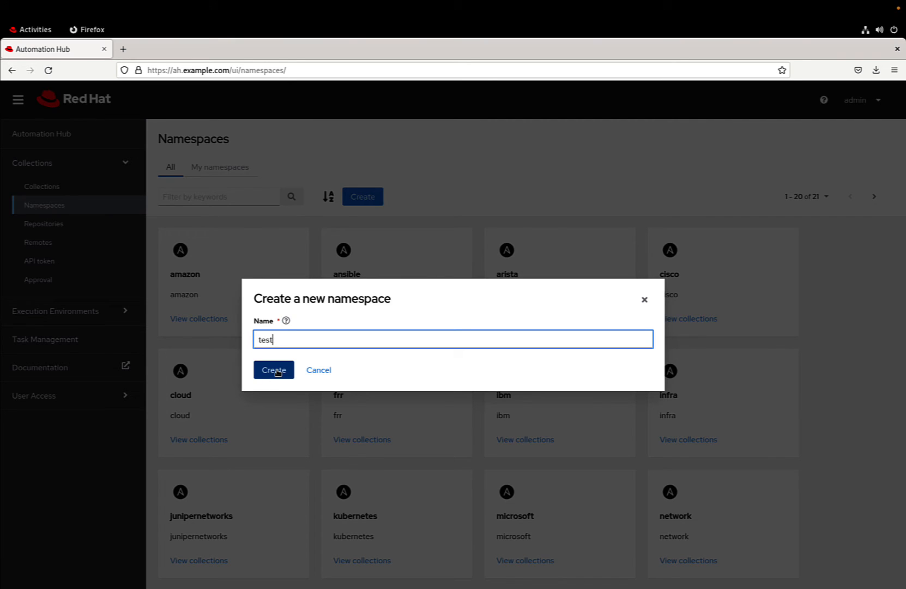
click(274, 369)
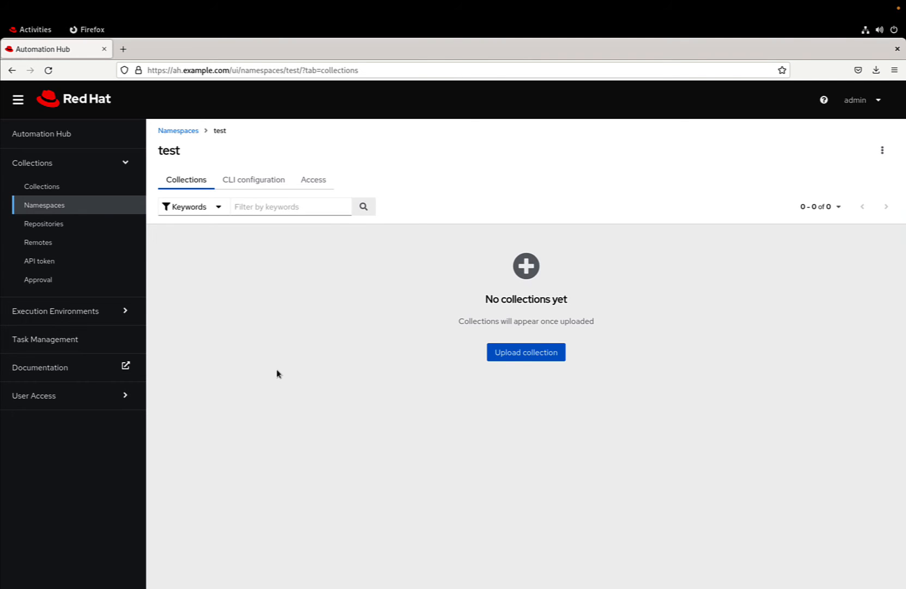
Step: Upload the test-test-1.0.0.tar.gz archive to the test namespace
click(526, 352)
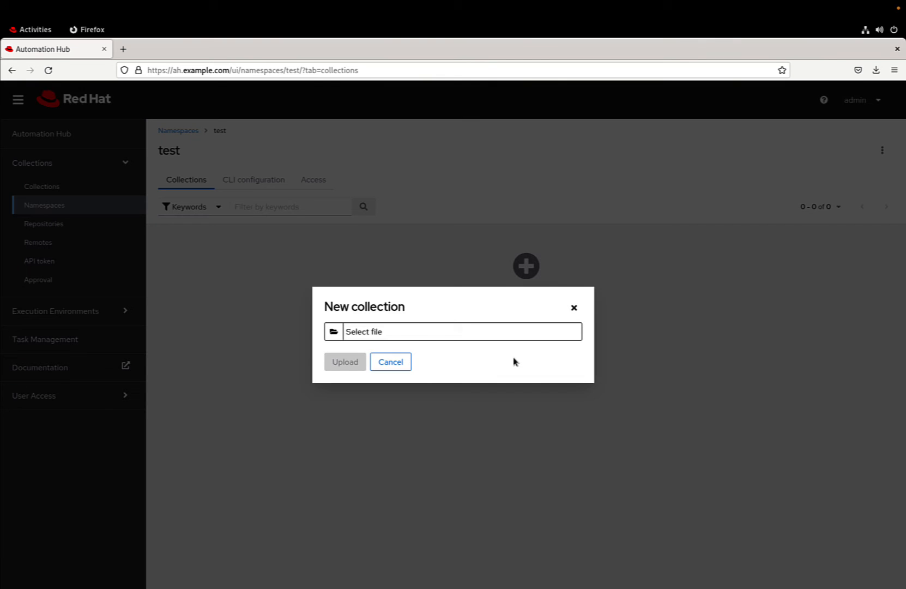
click(461, 331)
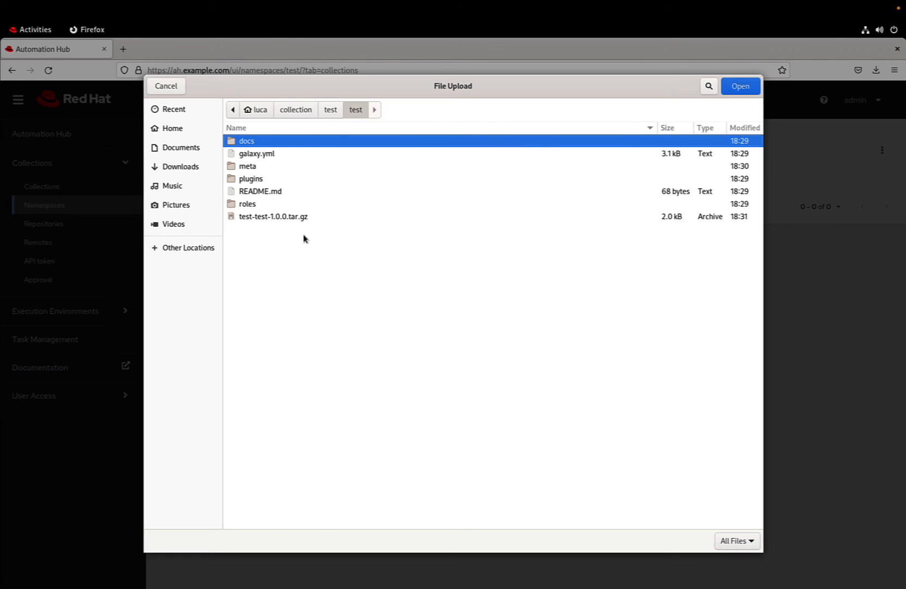
click(274, 216)
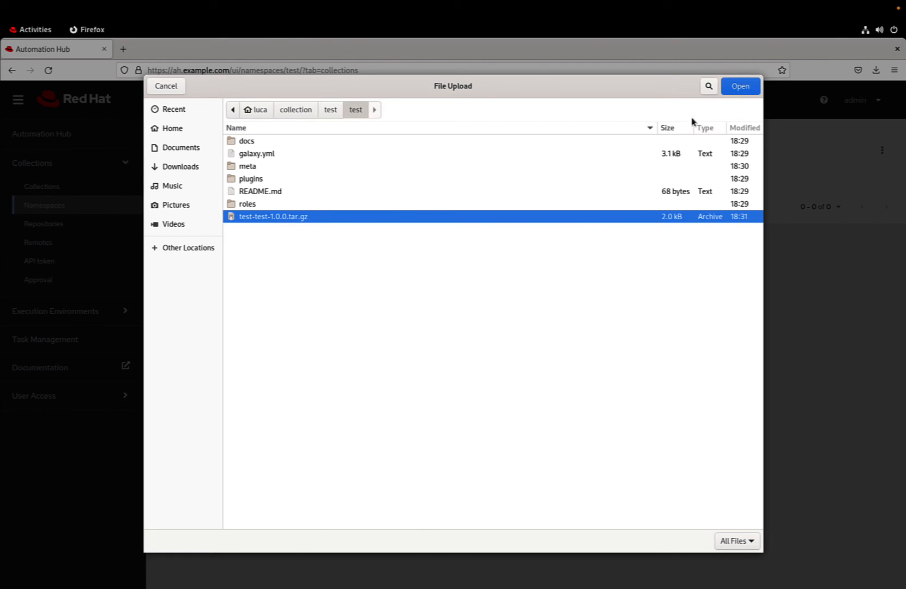
click(740, 85)
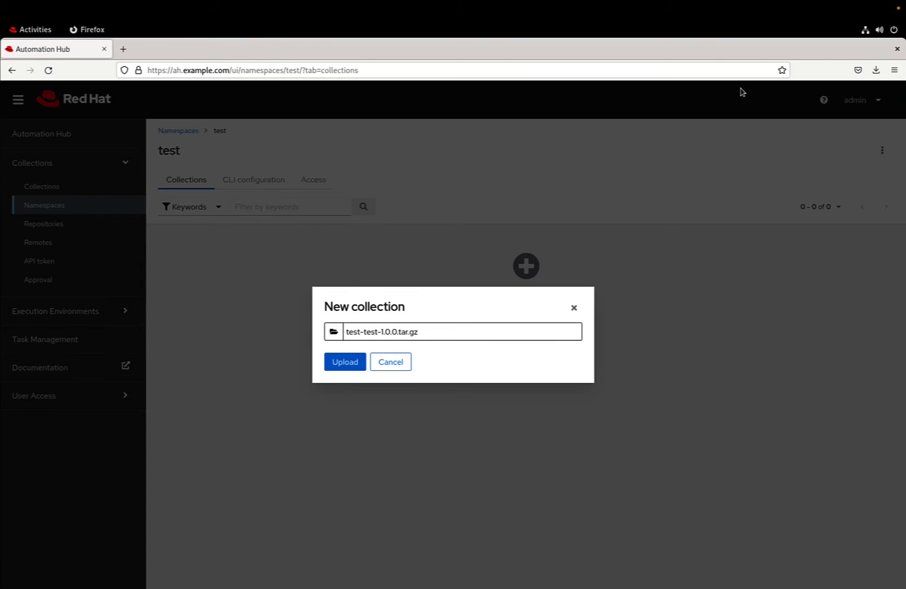
click(345, 361)
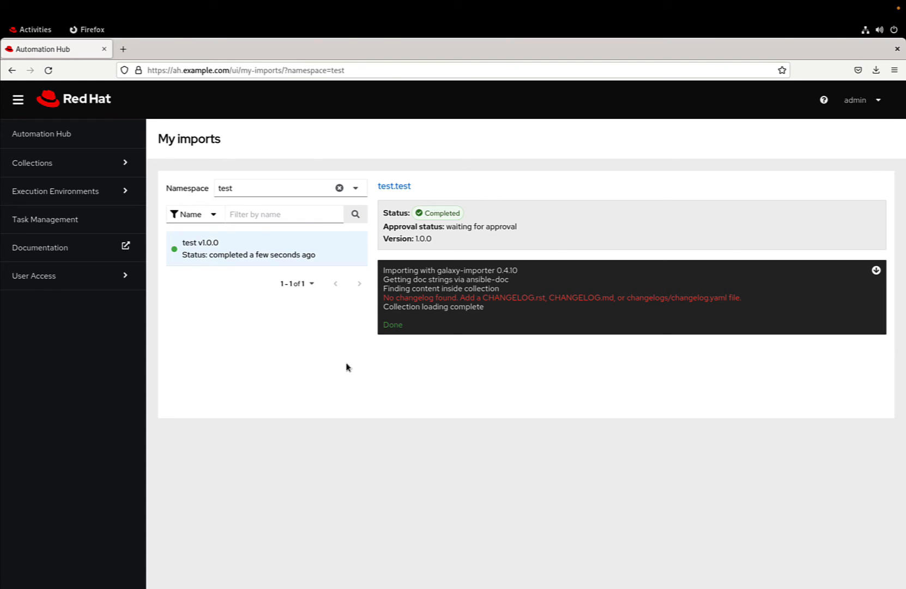
Step: View the staging repository's collection versions and the actions for test.test v1.0.0
click(32, 162)
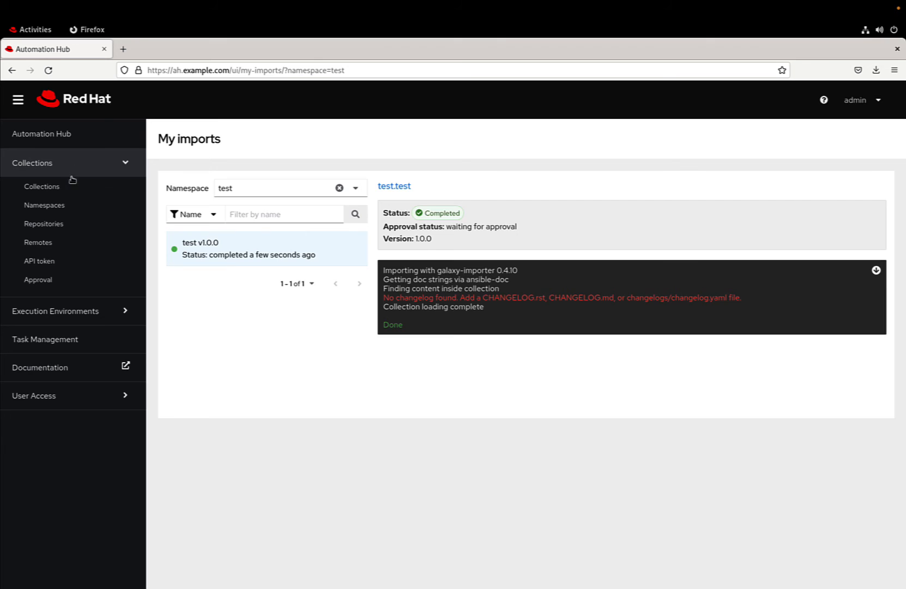
mouse_move(44, 205)
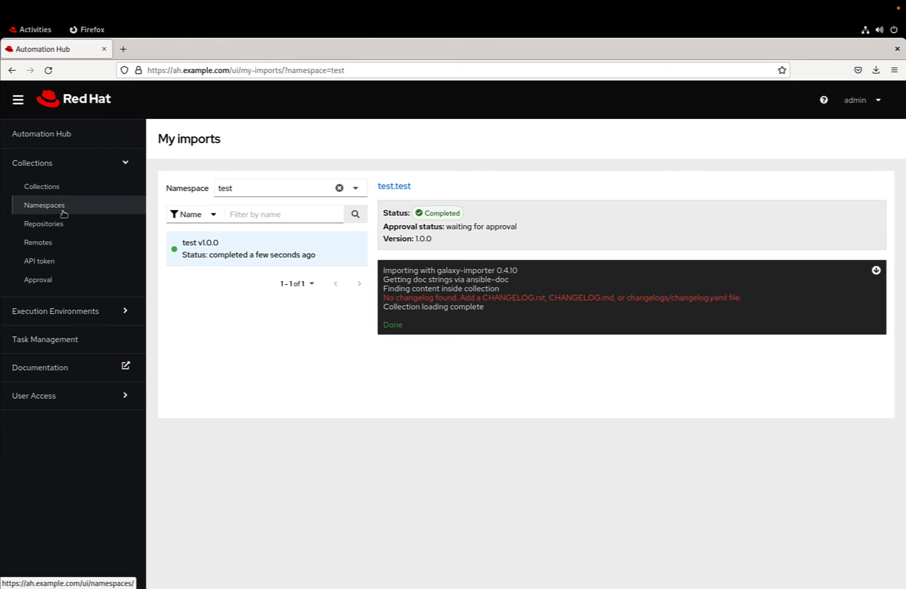
click(44, 223)
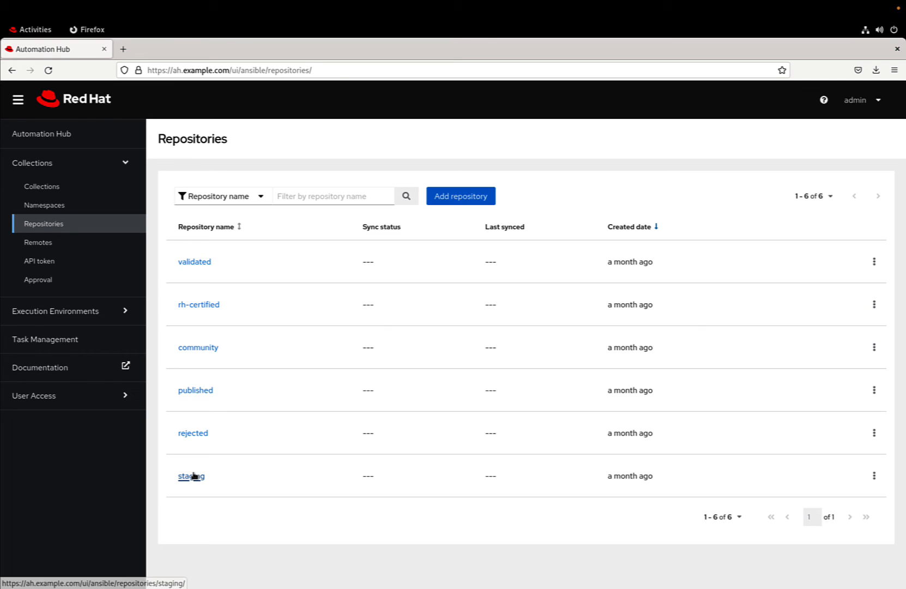
click(190, 476)
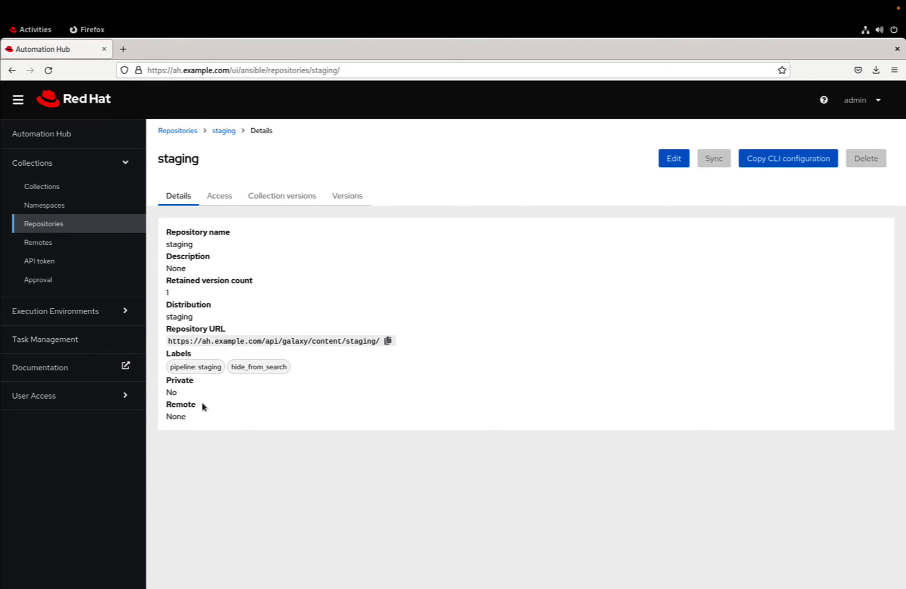
click(282, 195)
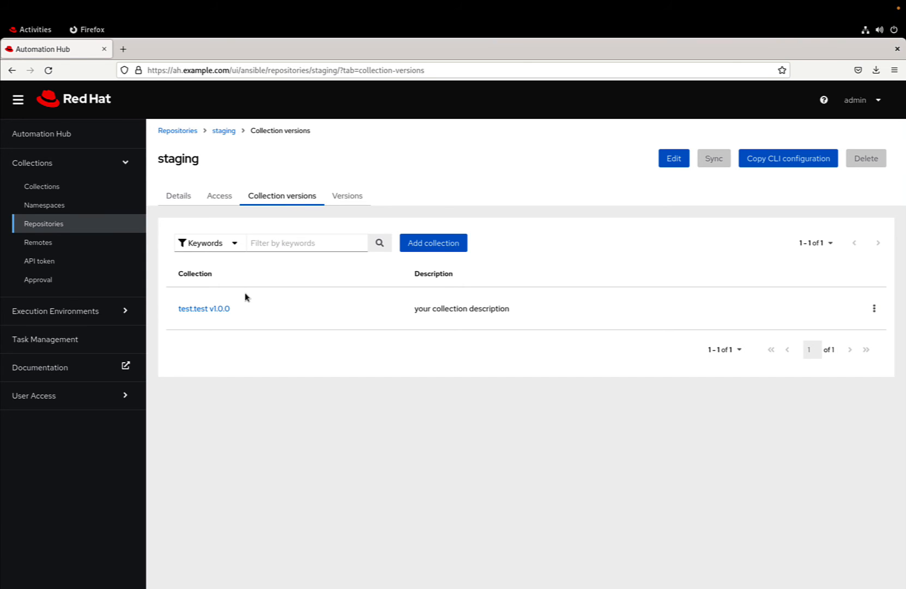
mouse_move(204, 308)
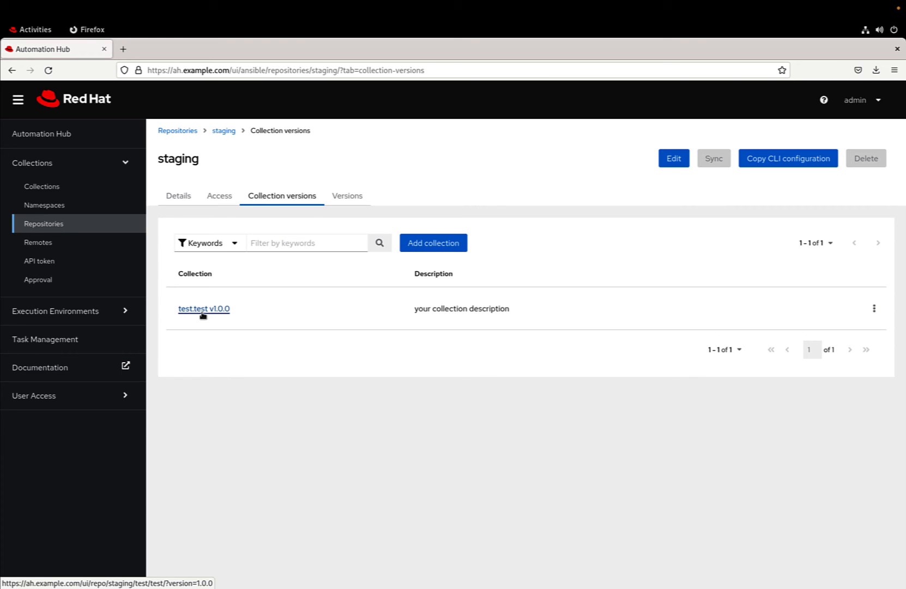
mouse_move(454, 304)
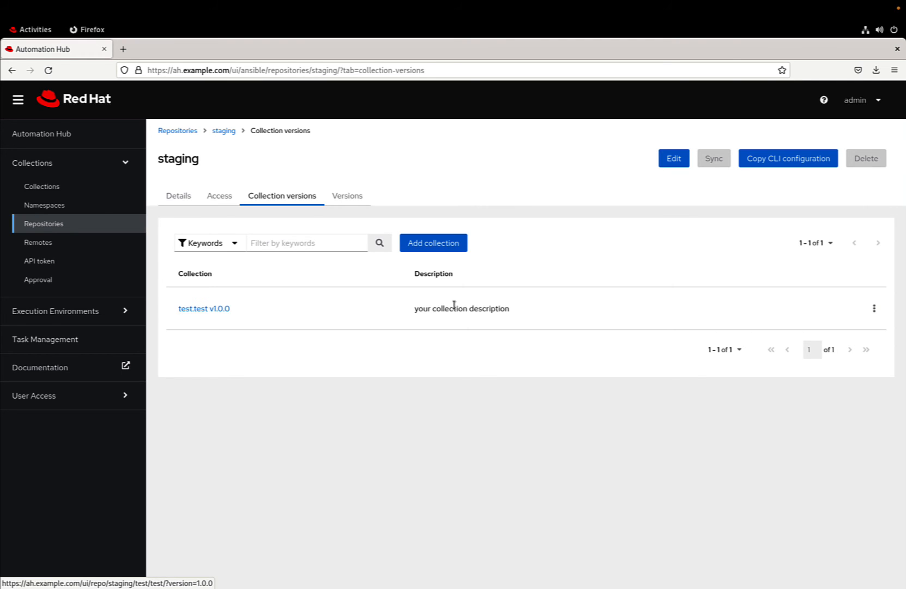
click(874, 307)
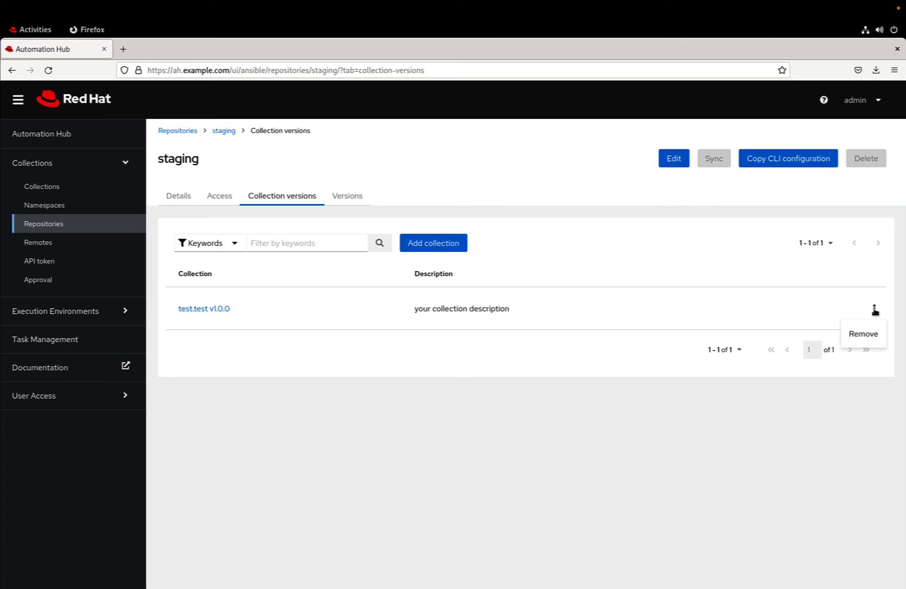
mouse_move(777, 310)
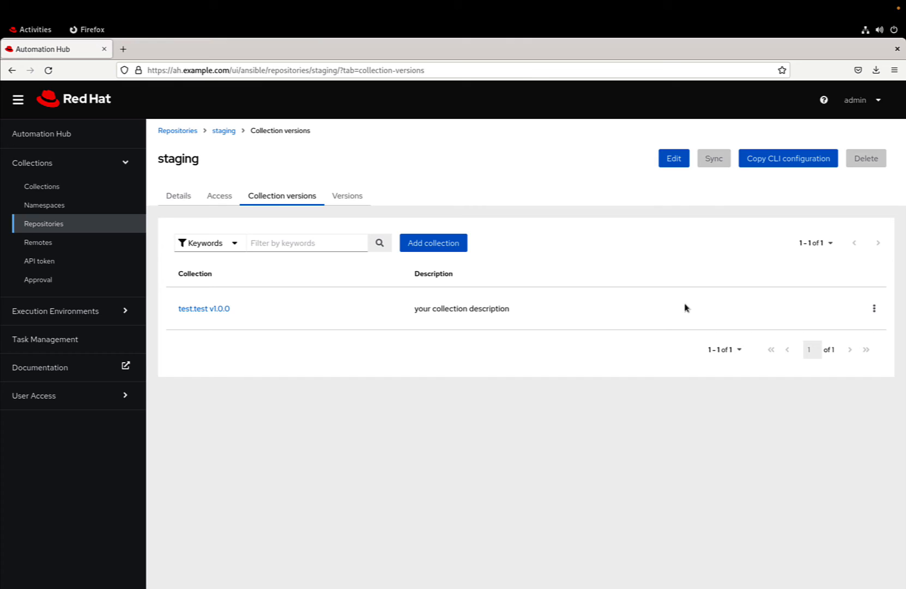
mouse_move(615, 304)
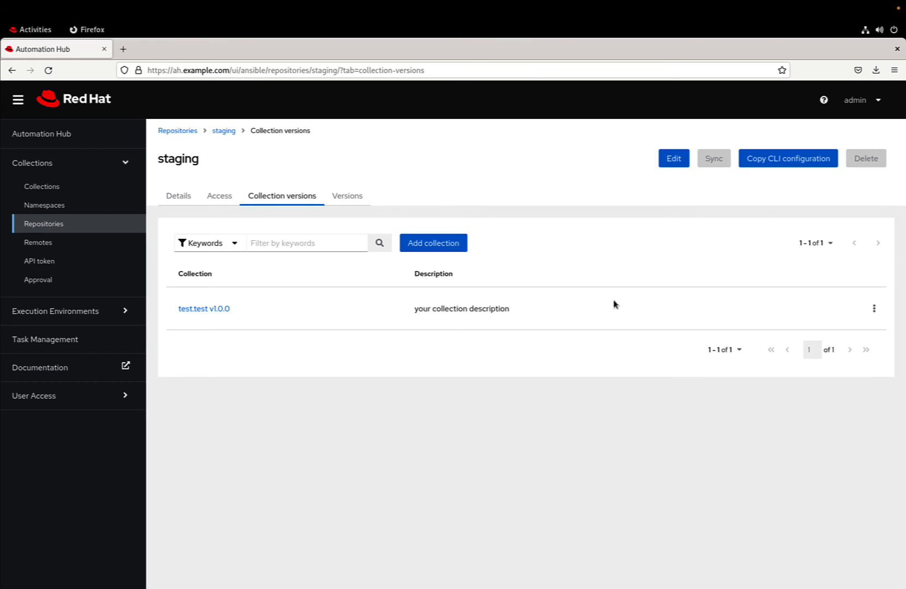
mouse_move(330, 306)
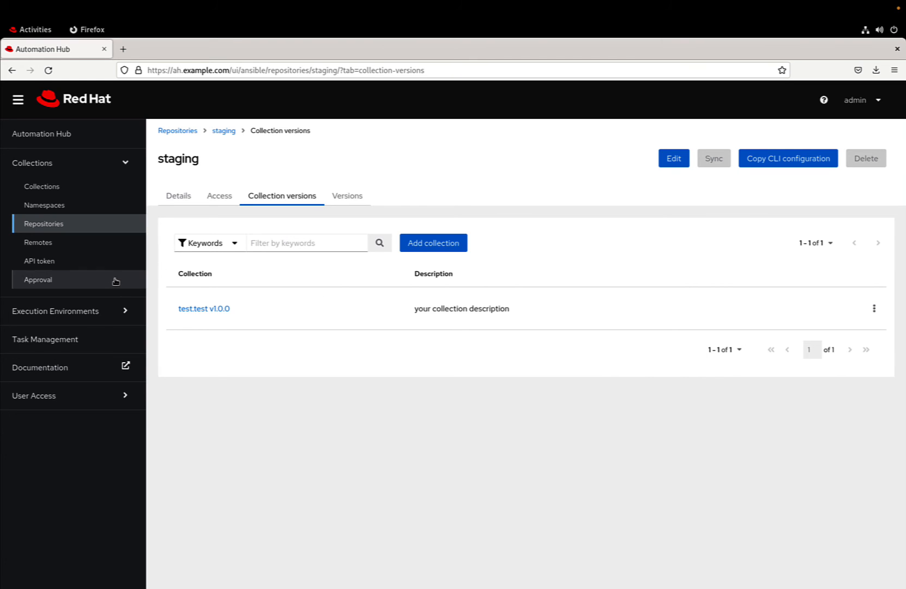
Step: Approve test collection version 1.0.0 from the approval dashboard
click(38, 279)
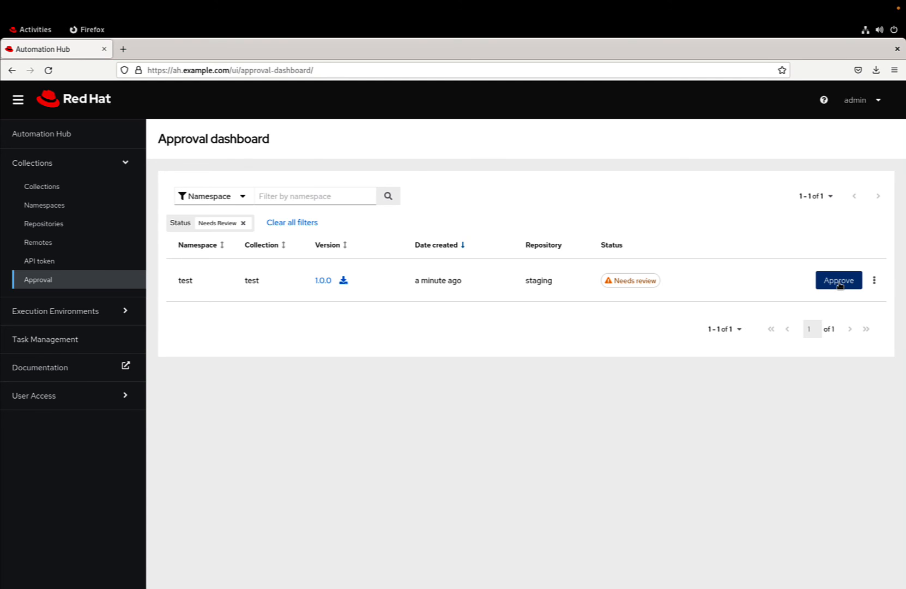
click(875, 280)
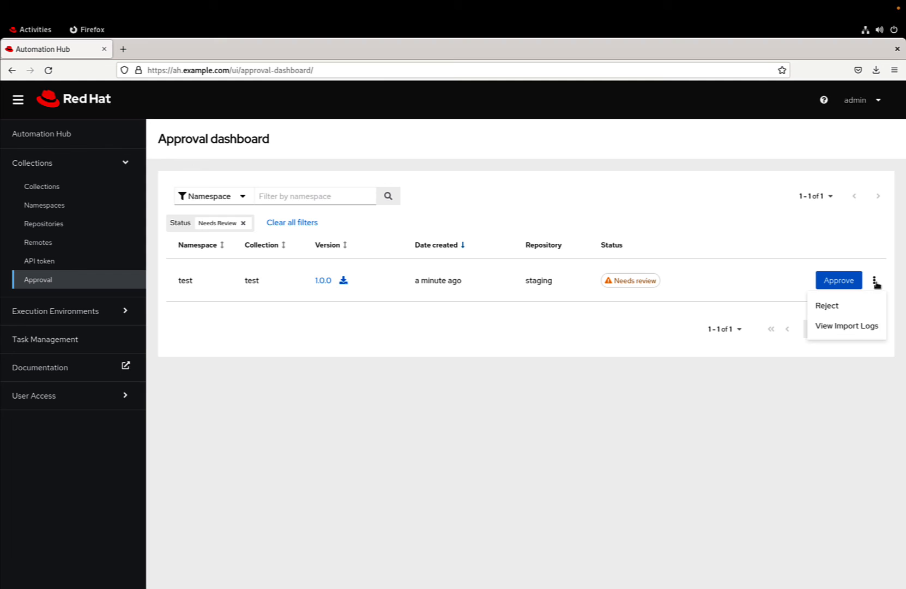
mouse_move(846, 325)
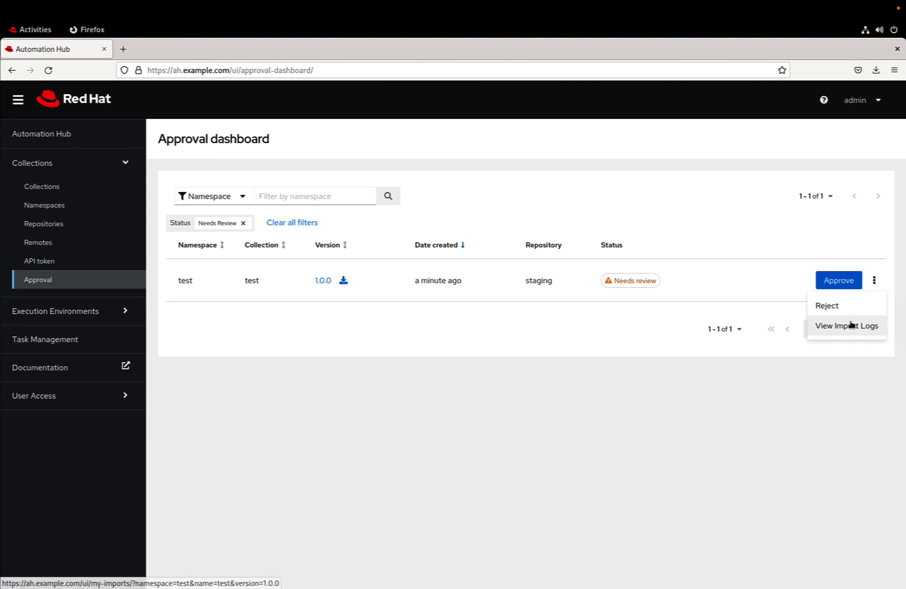
mouse_move(838, 280)
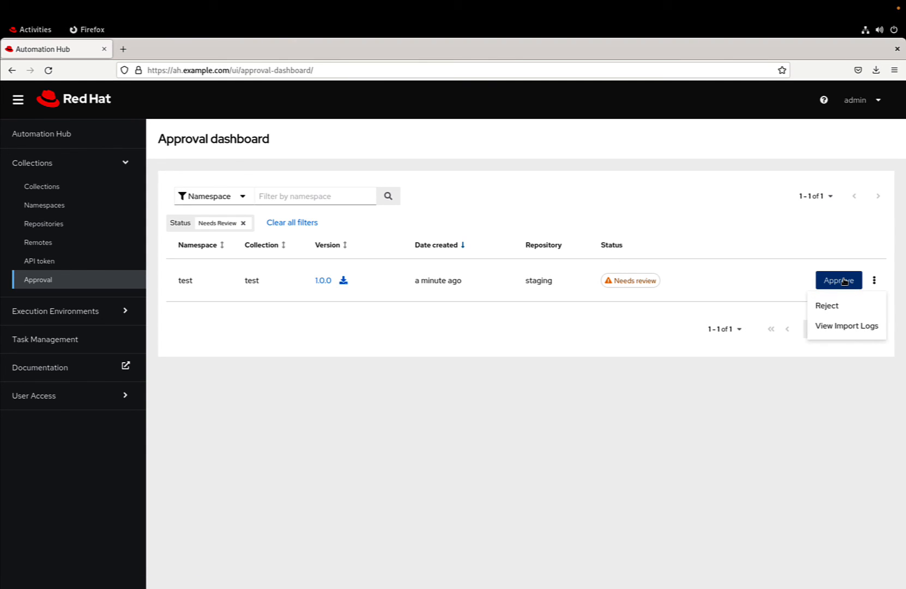
click(875, 280)
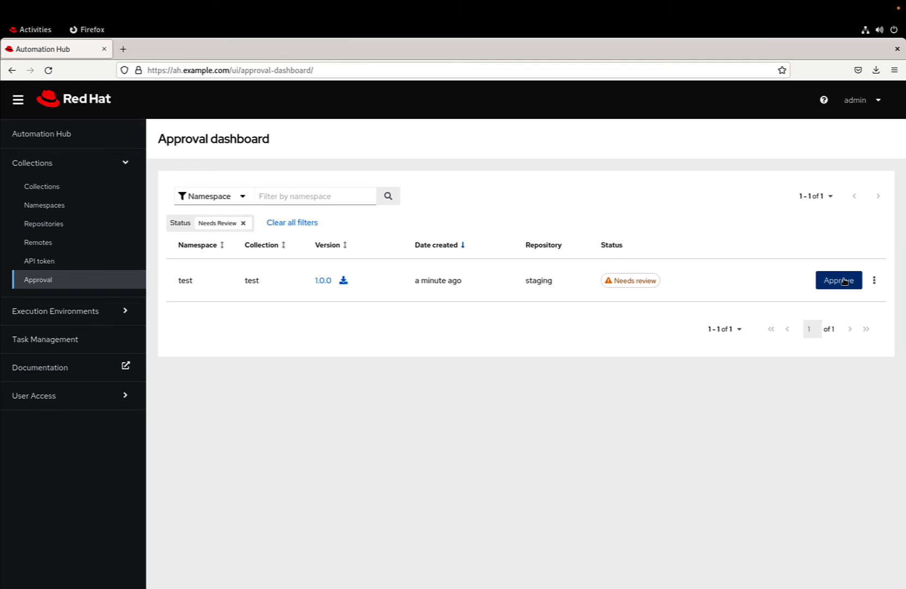
click(838, 280)
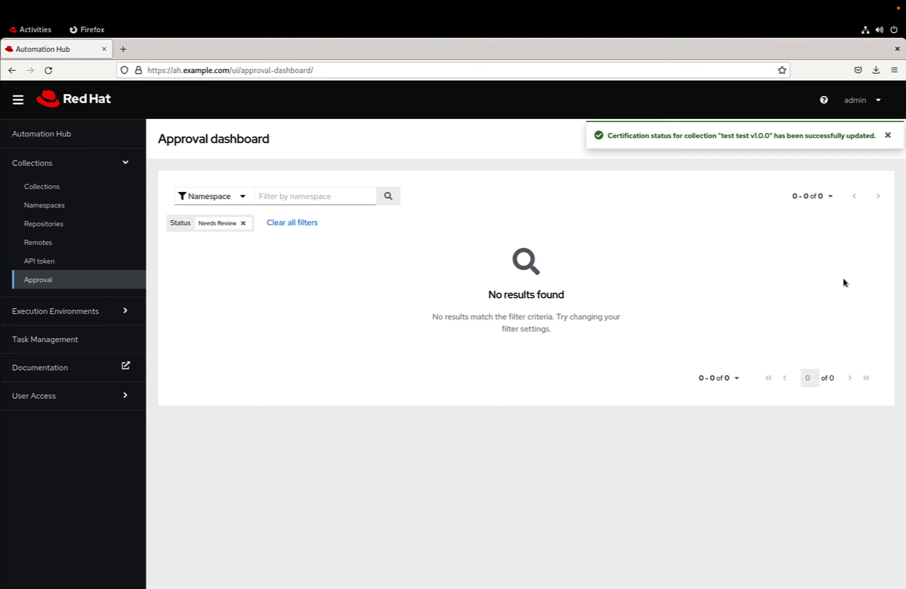
mouse_move(173, 195)
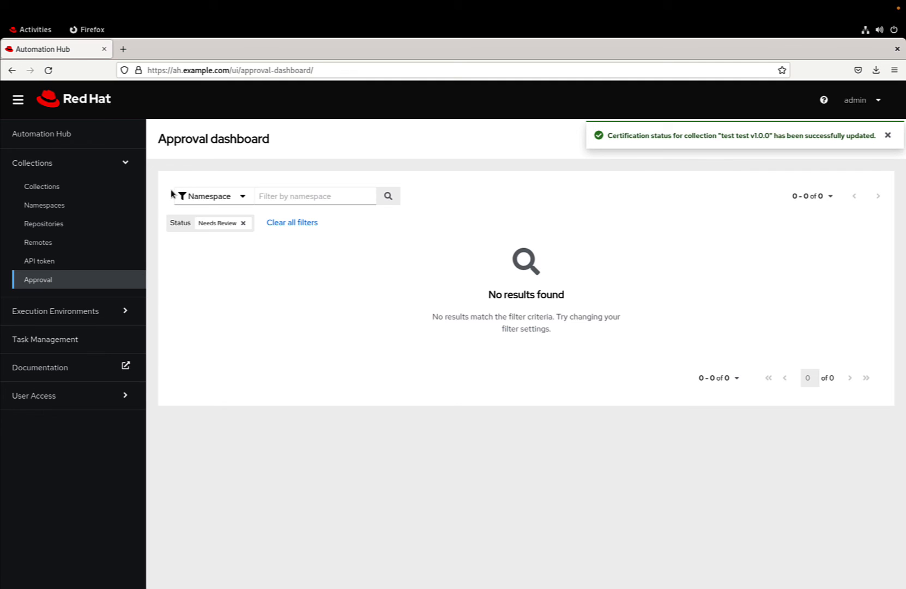
Step: Review the test namespace's CLI configuration URL and Access owners, then return to the full collections catalogue
click(44, 205)
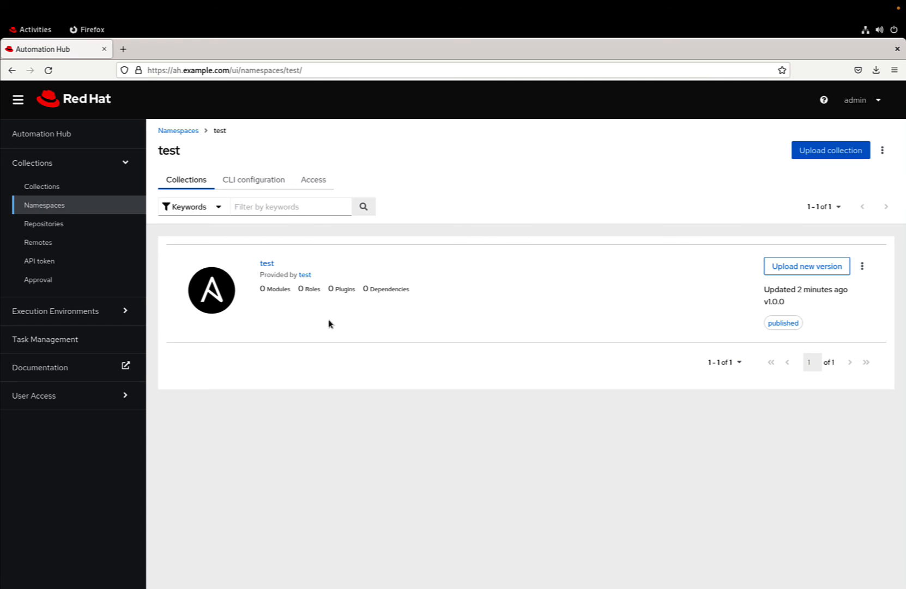
mouse_move(280, 196)
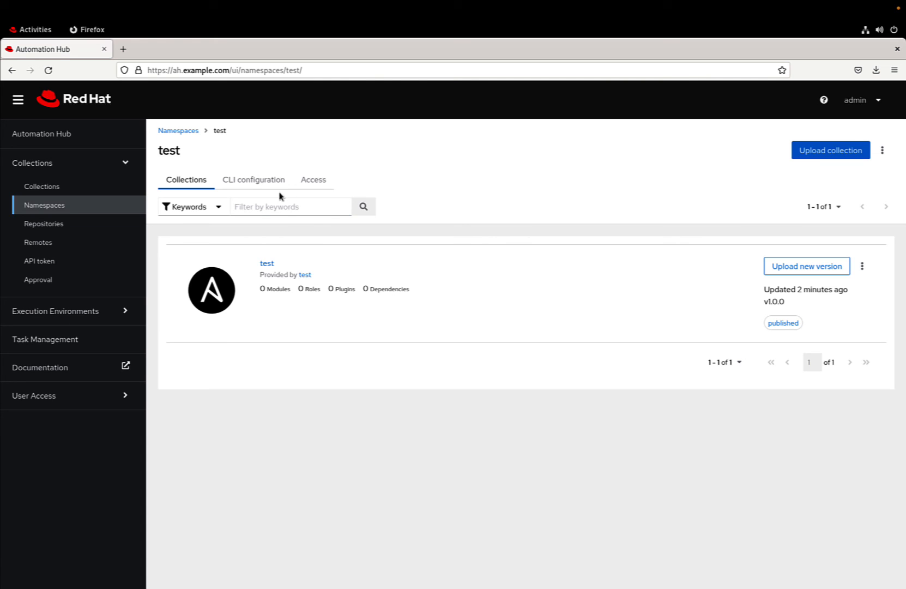
click(253, 180)
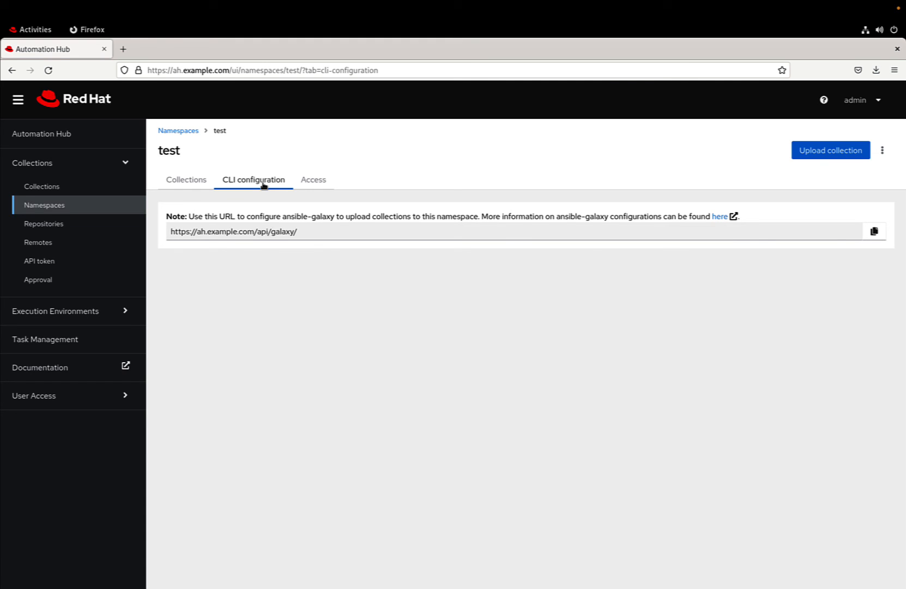
click(313, 180)
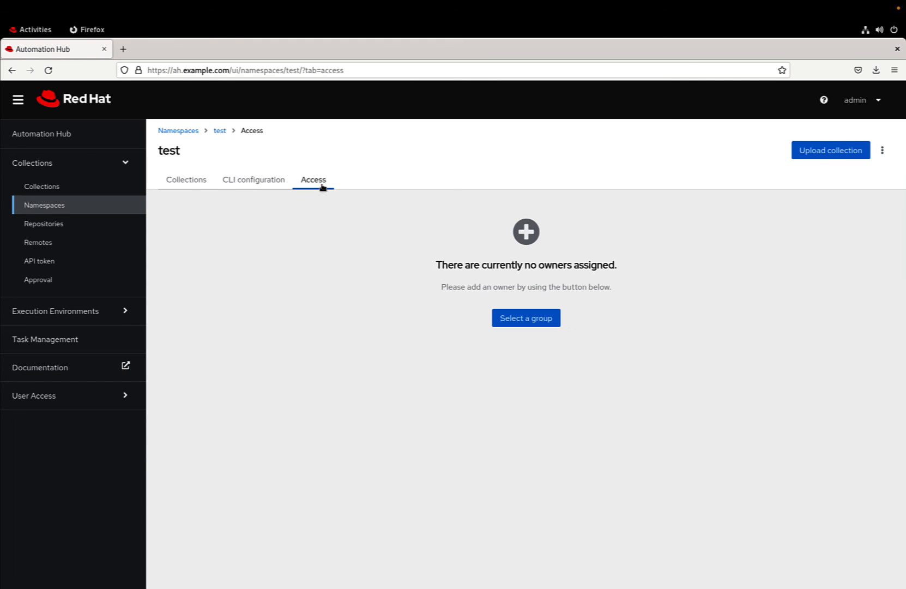
click(185, 180)
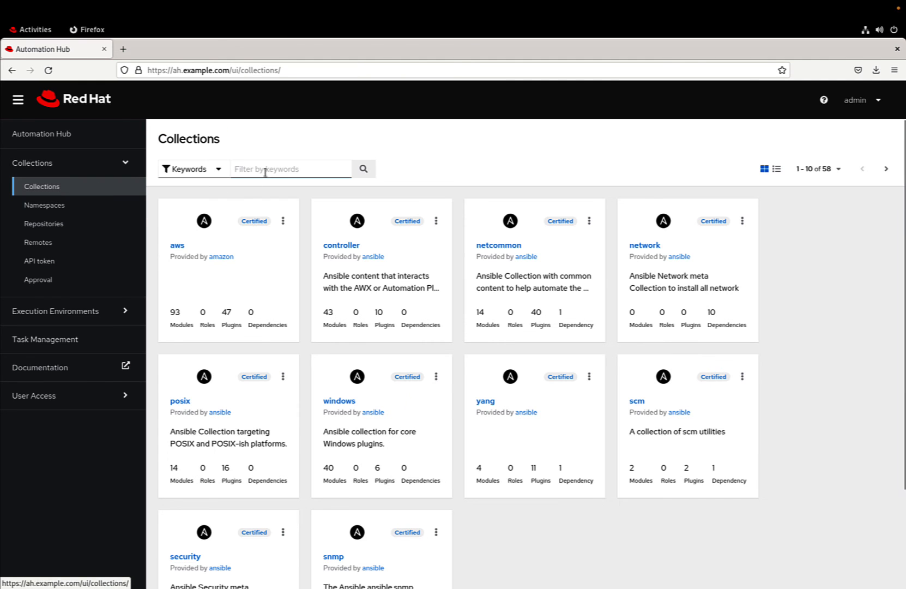
Step: Filter the Collections catalogue by the keyword 'test' to show the published test collection
text(test)
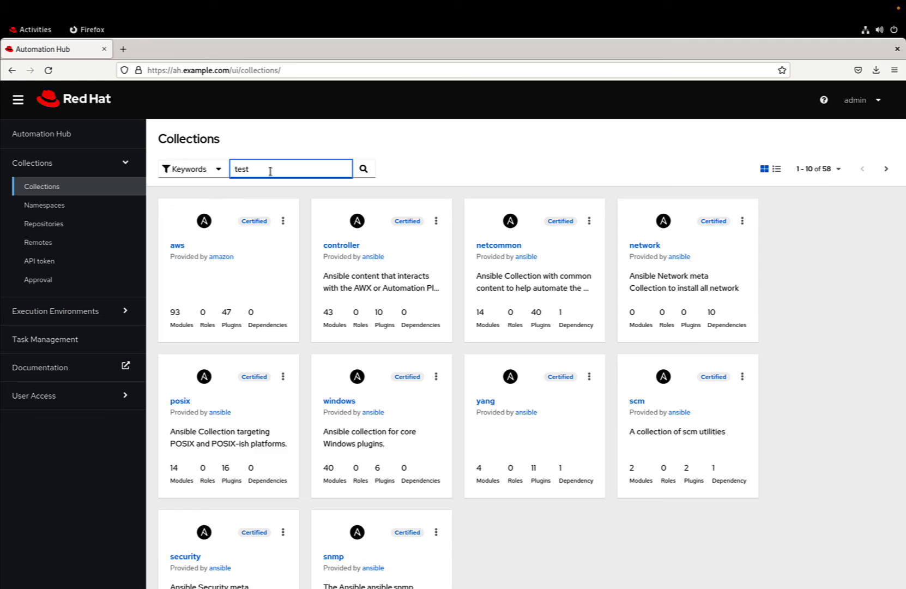
click(363, 169)
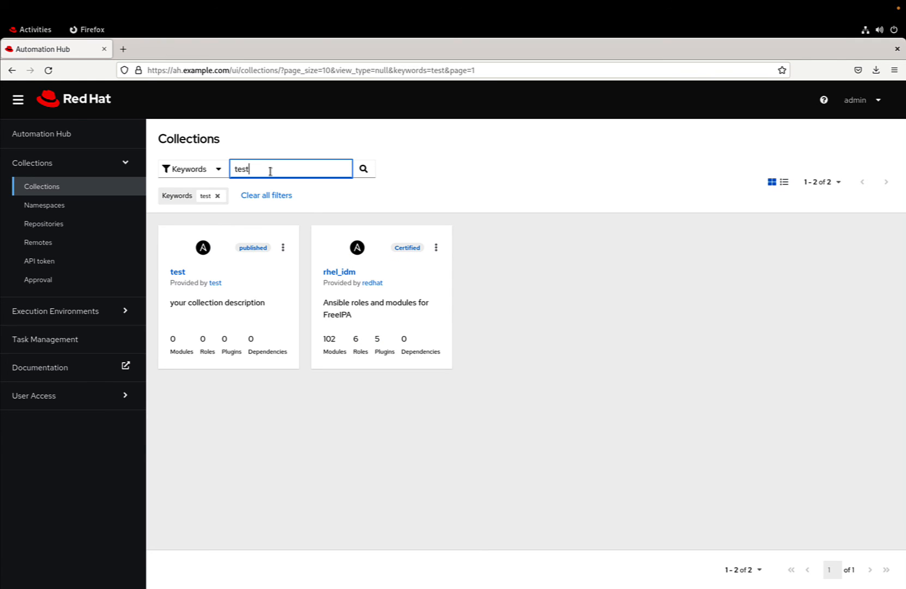
mouse_move(259, 239)
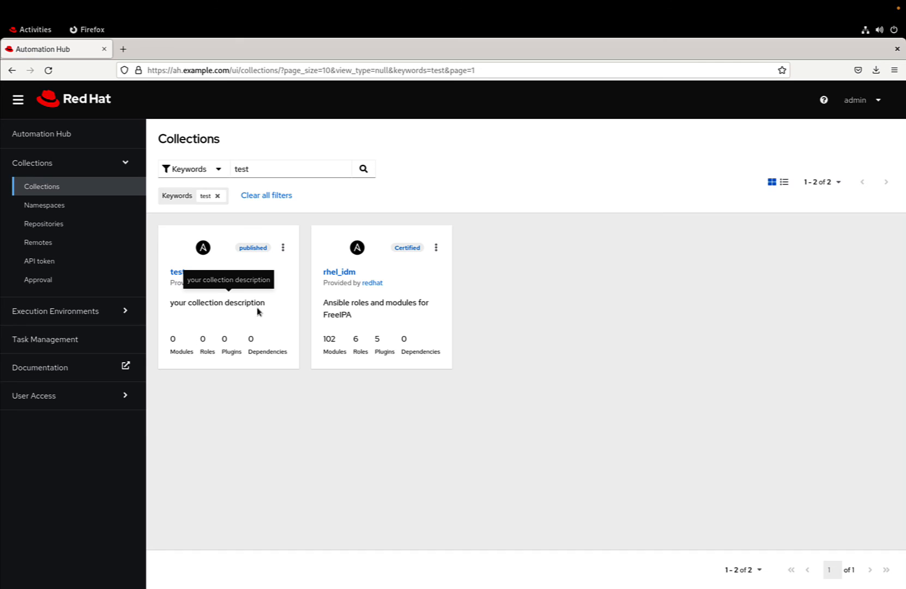
mouse_move(274, 311)
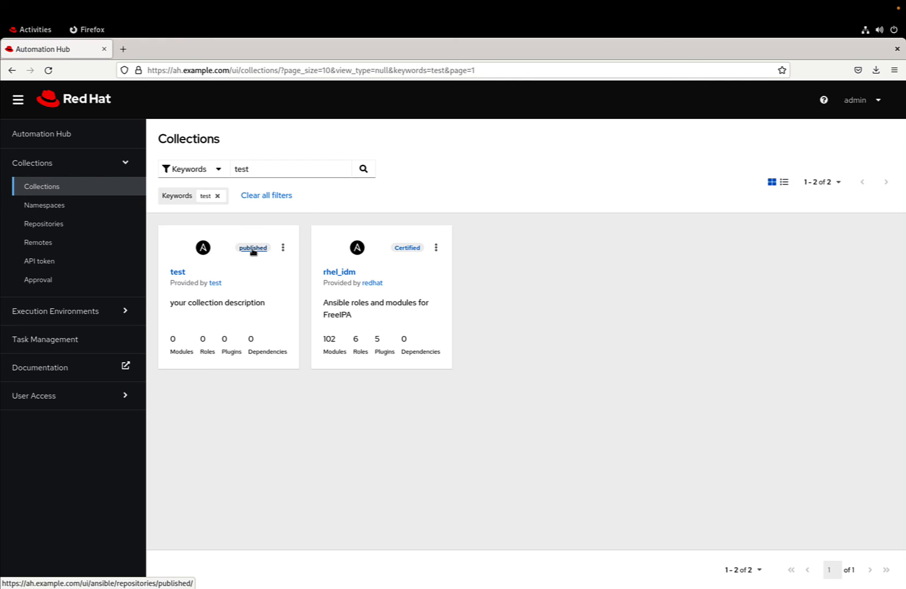
mouse_move(406, 248)
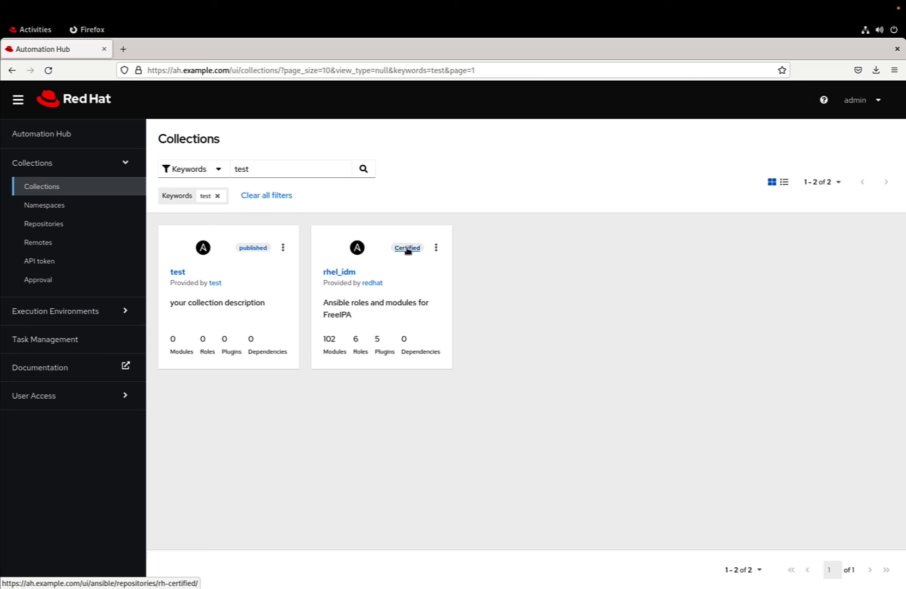
mouse_move(408, 254)
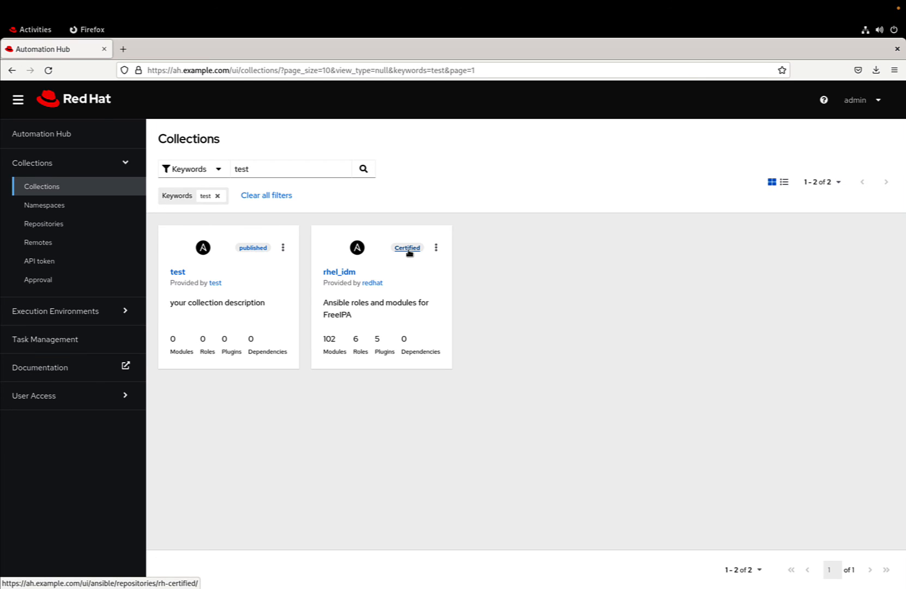
mouse_move(267, 278)
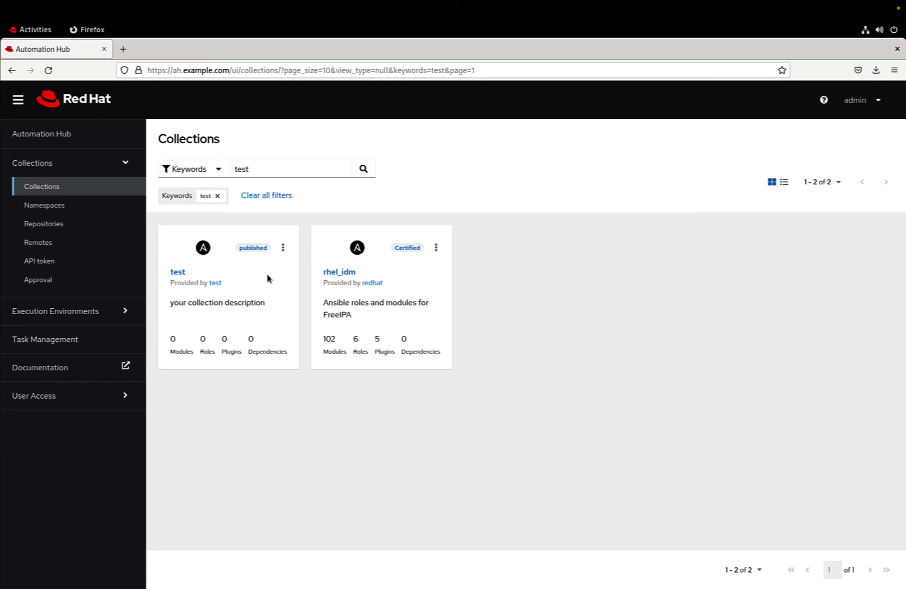